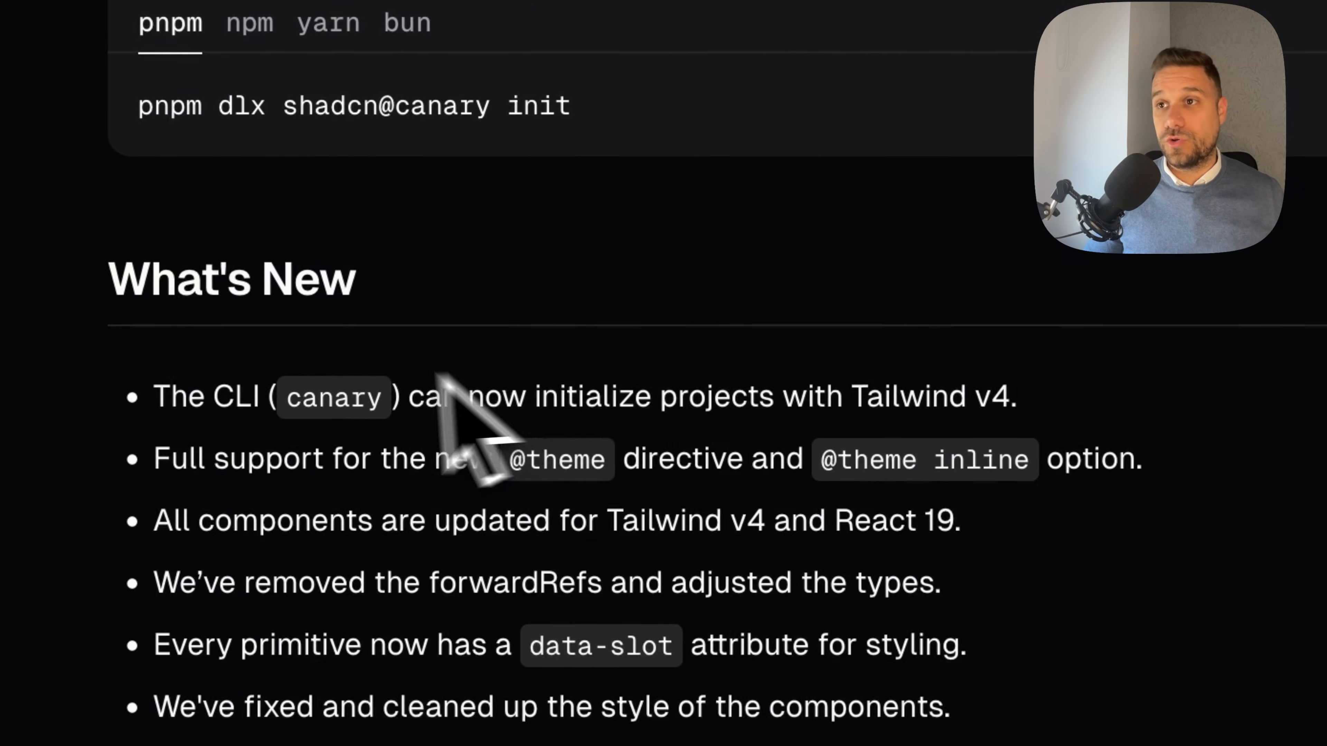
# - Read through the What's New list, highlighting the forwardRefs note
pyautogui.scroll(-3)
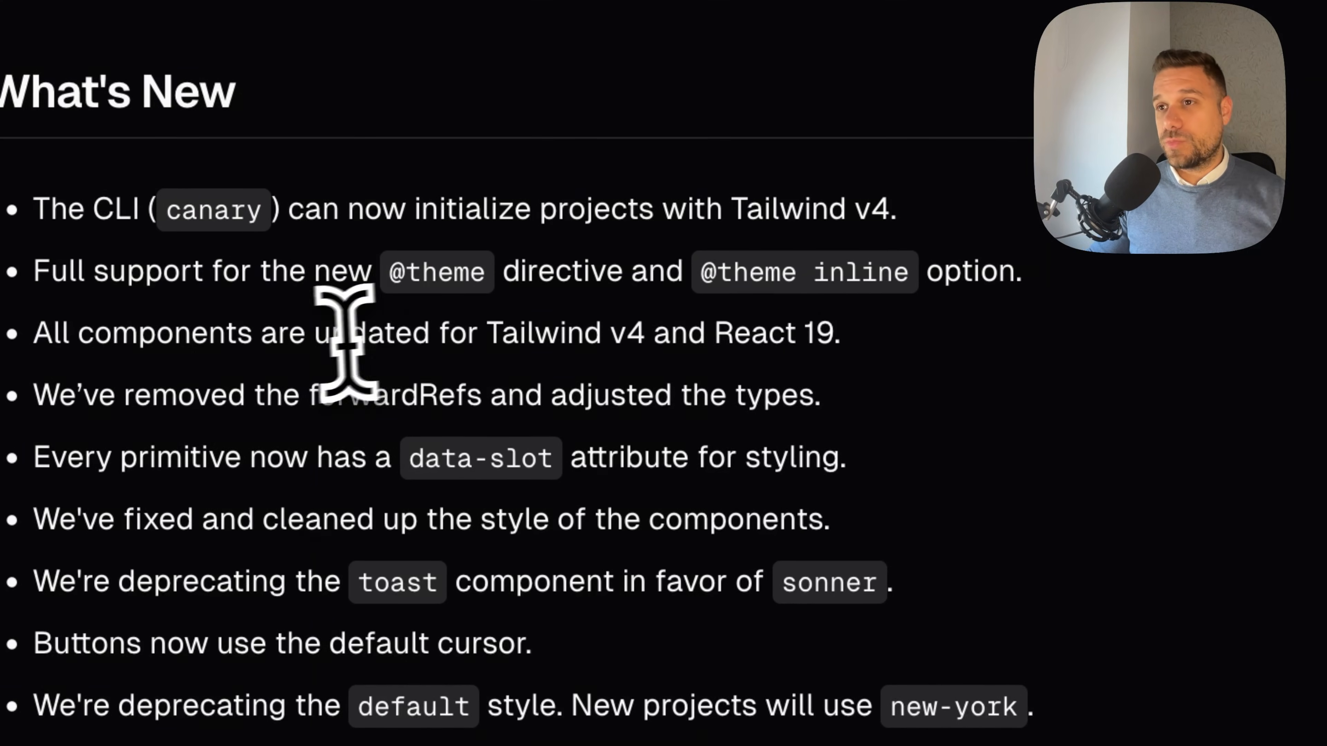
pyautogui.moveTo(331, 333); pyautogui.dragTo(838, 332)
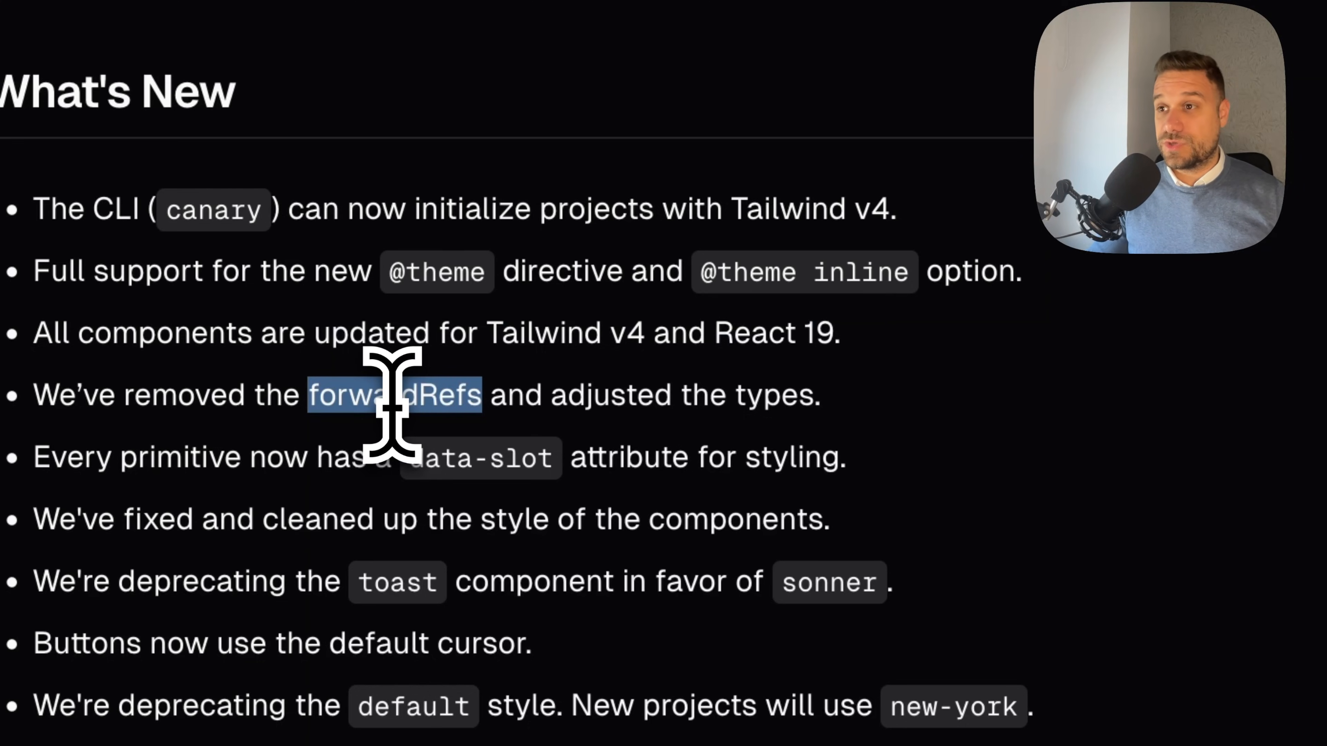
pyautogui.scroll(-3)
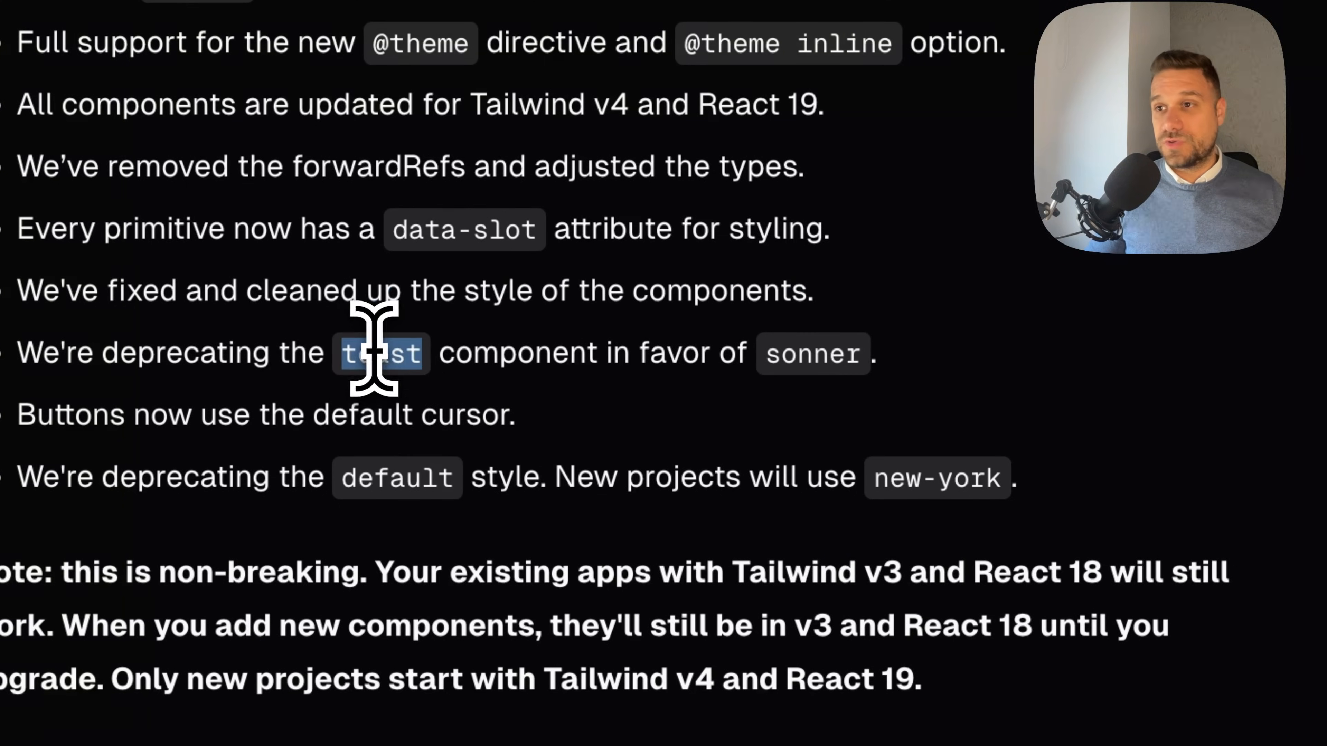
pyautogui.moveTo(730, 414)
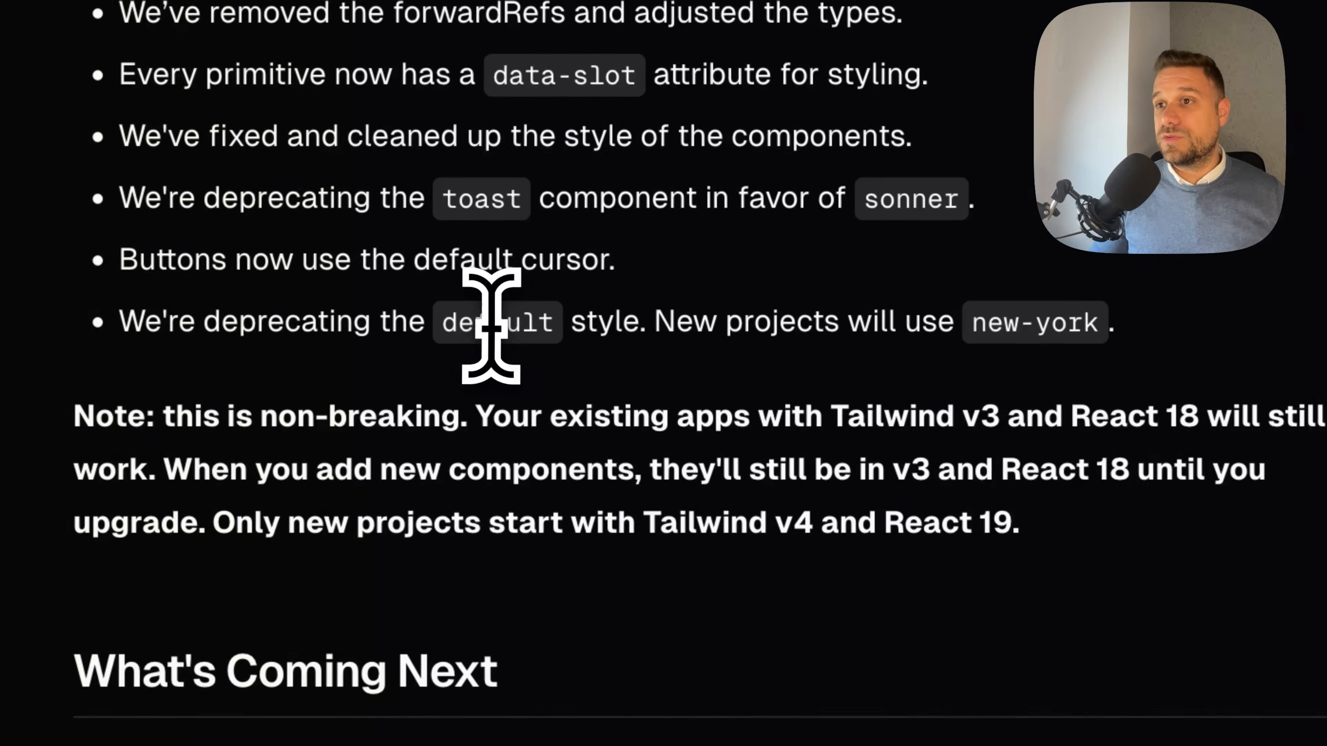
pyautogui.moveTo(483, 321); pyautogui.dragTo(644, 322)
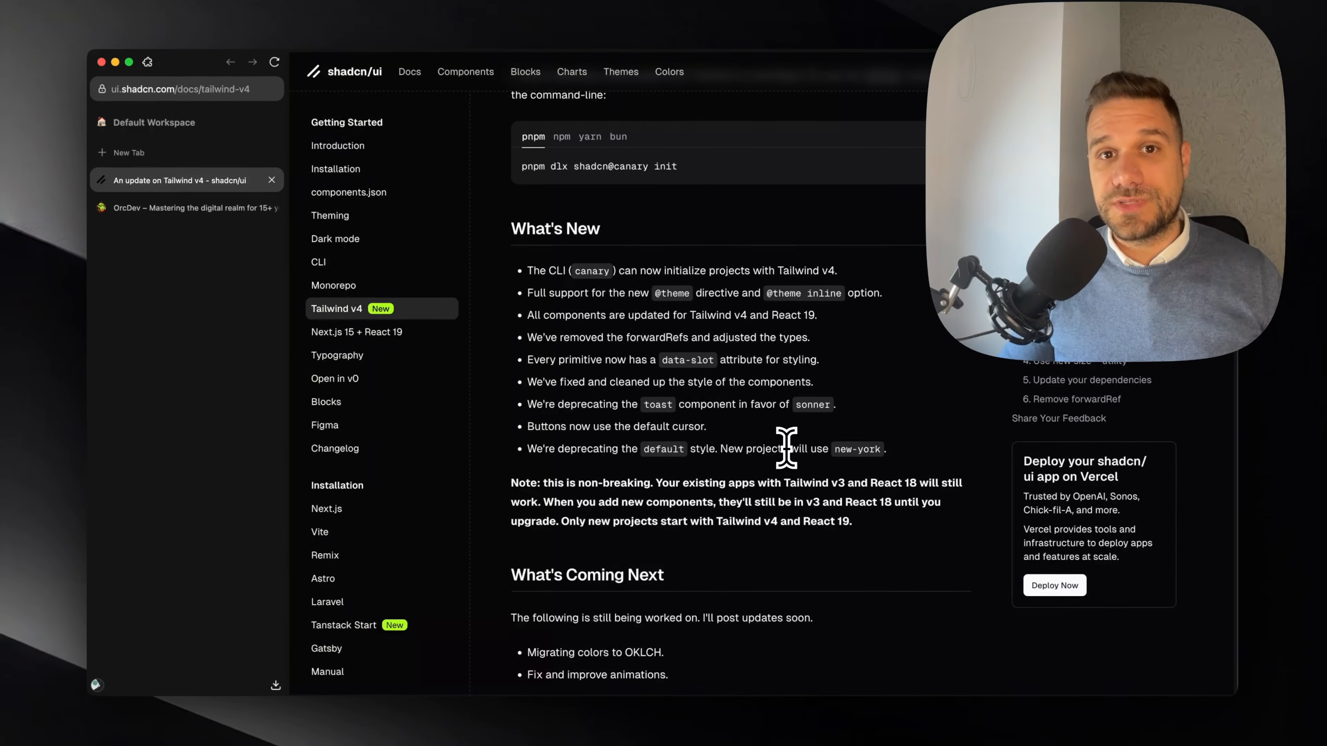
# - Reach the Upgrade Your Project section, glancing at the OrcDev site on localhost along the way
pyautogui.scroll(-3)
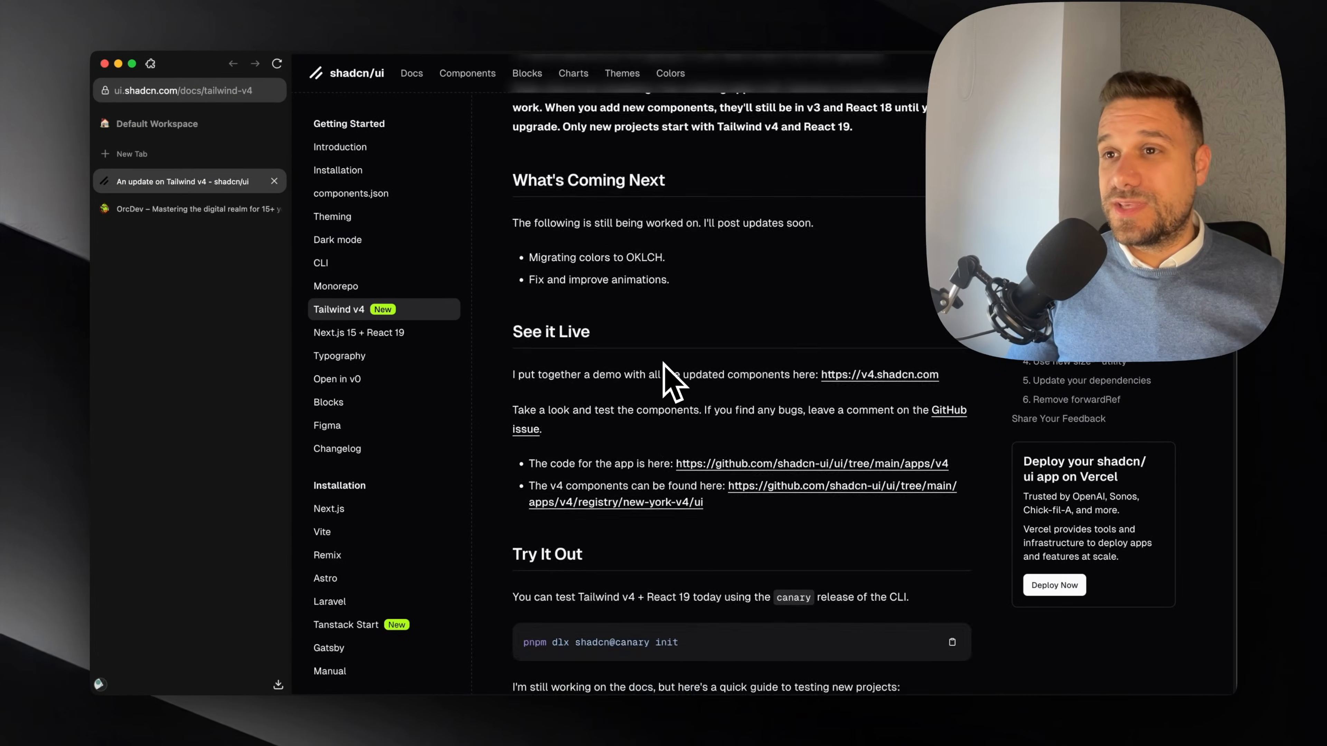
pyautogui.scroll(-3)
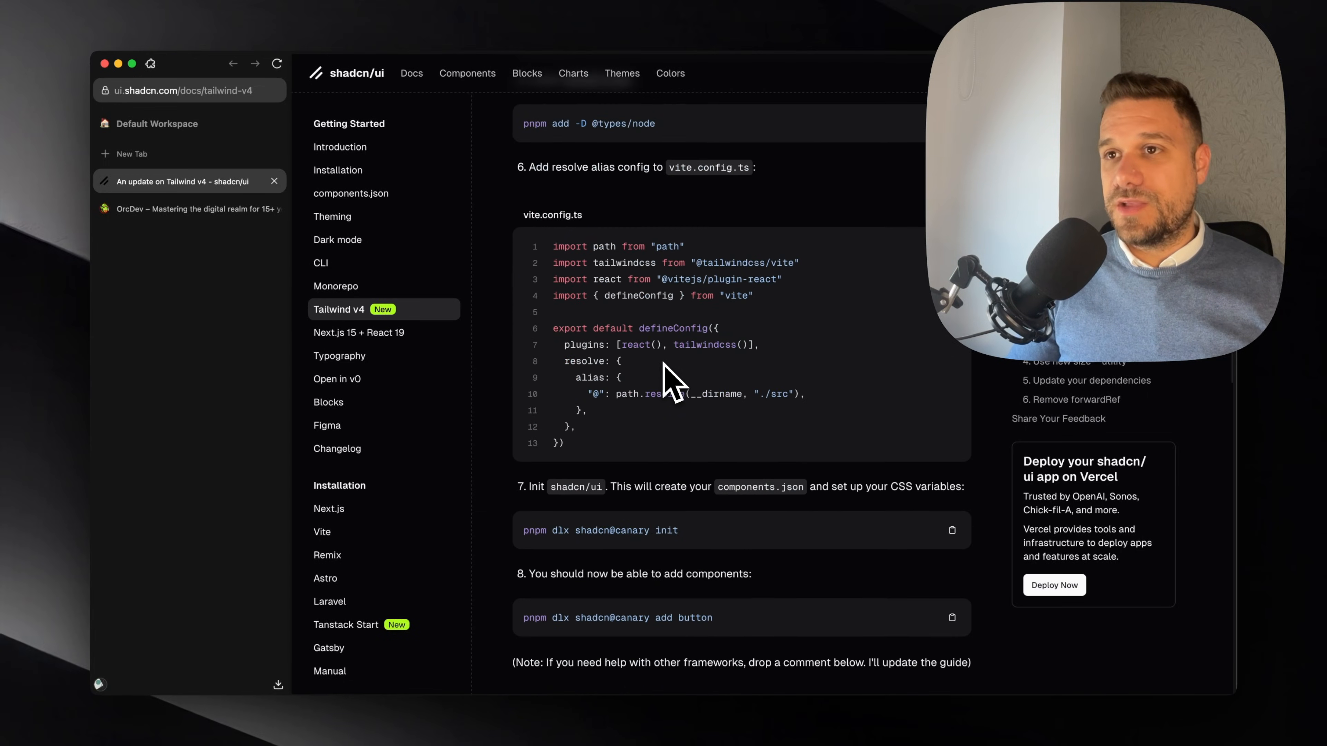
pyautogui.scroll(-3)
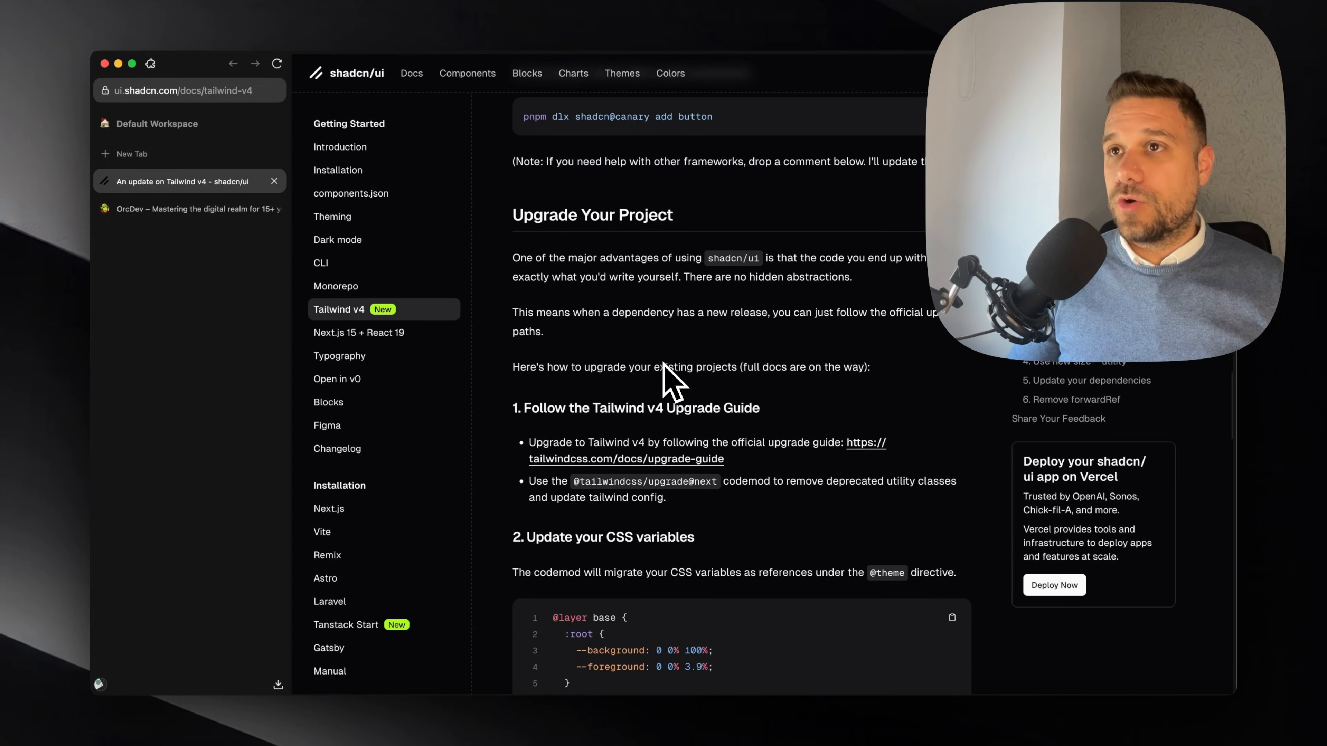
pyautogui.moveTo(673, 347)
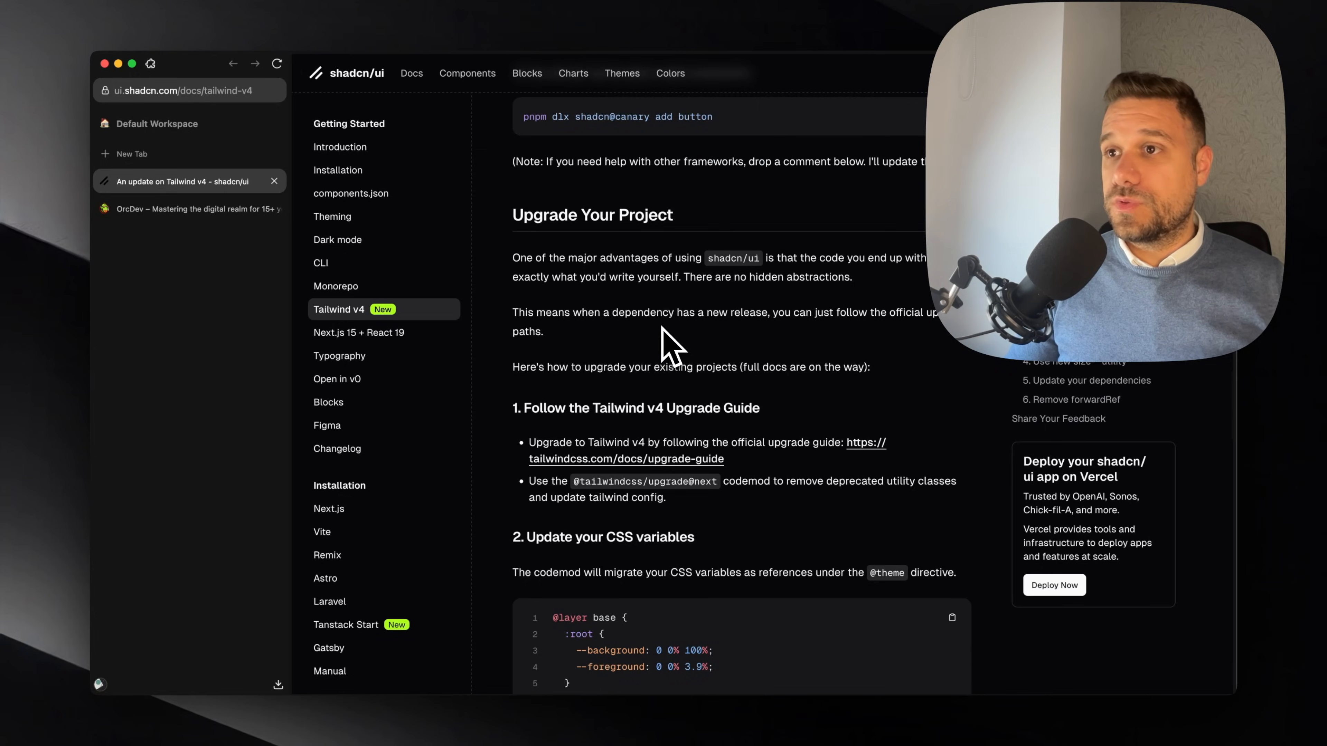
pyautogui.scroll(-3)
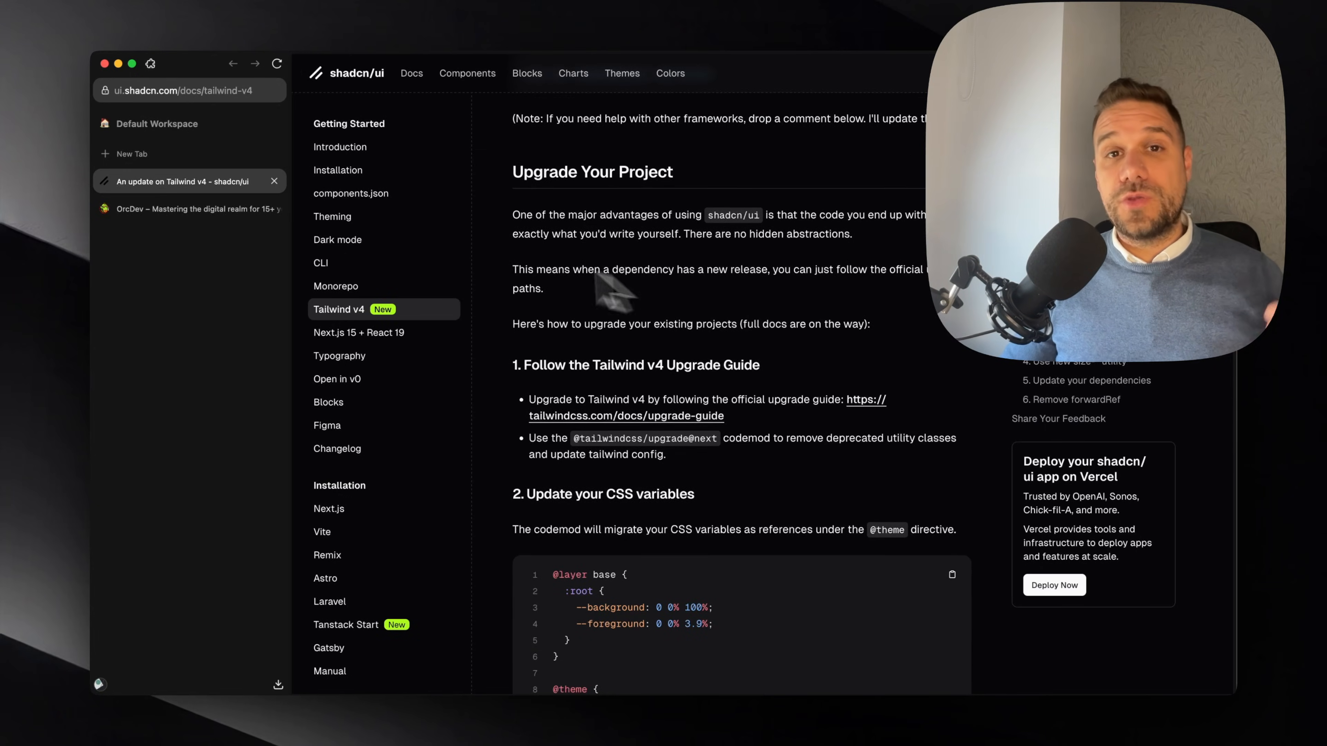
pyautogui.click(178, 209)
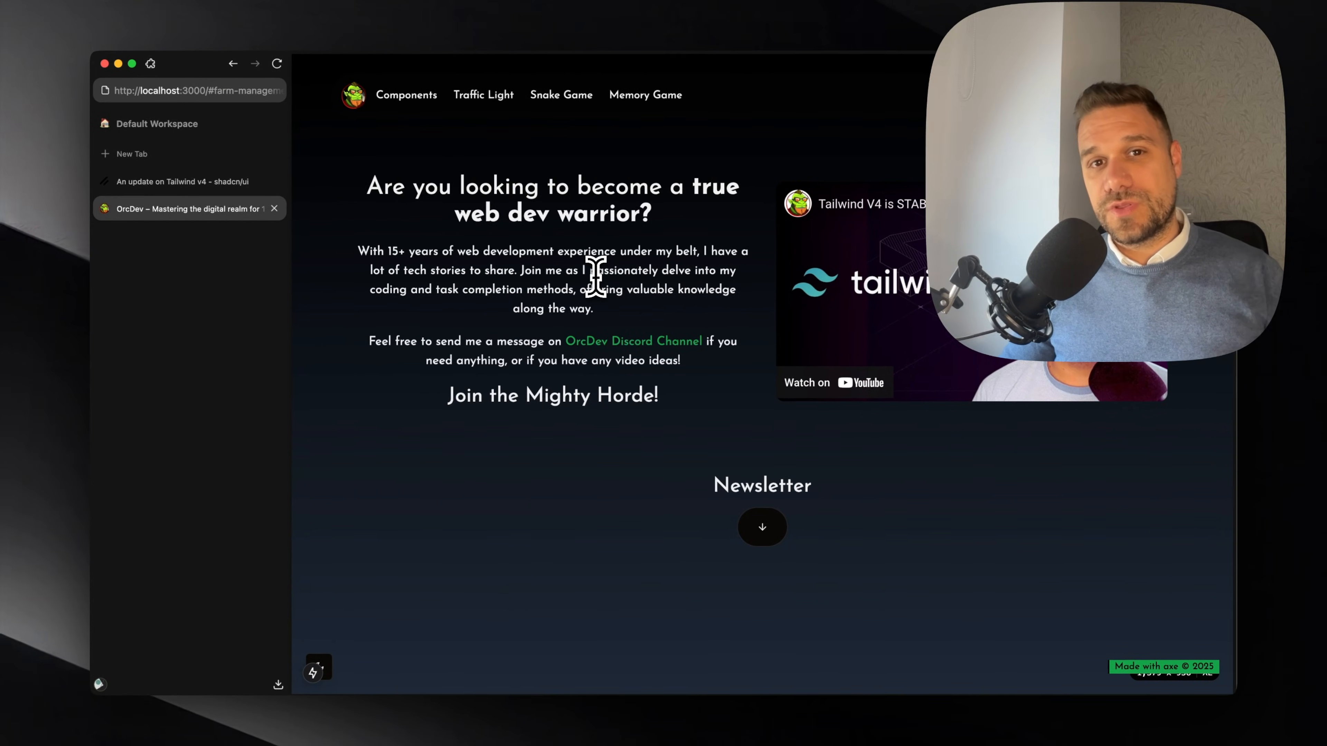
pyautogui.click(177, 181)
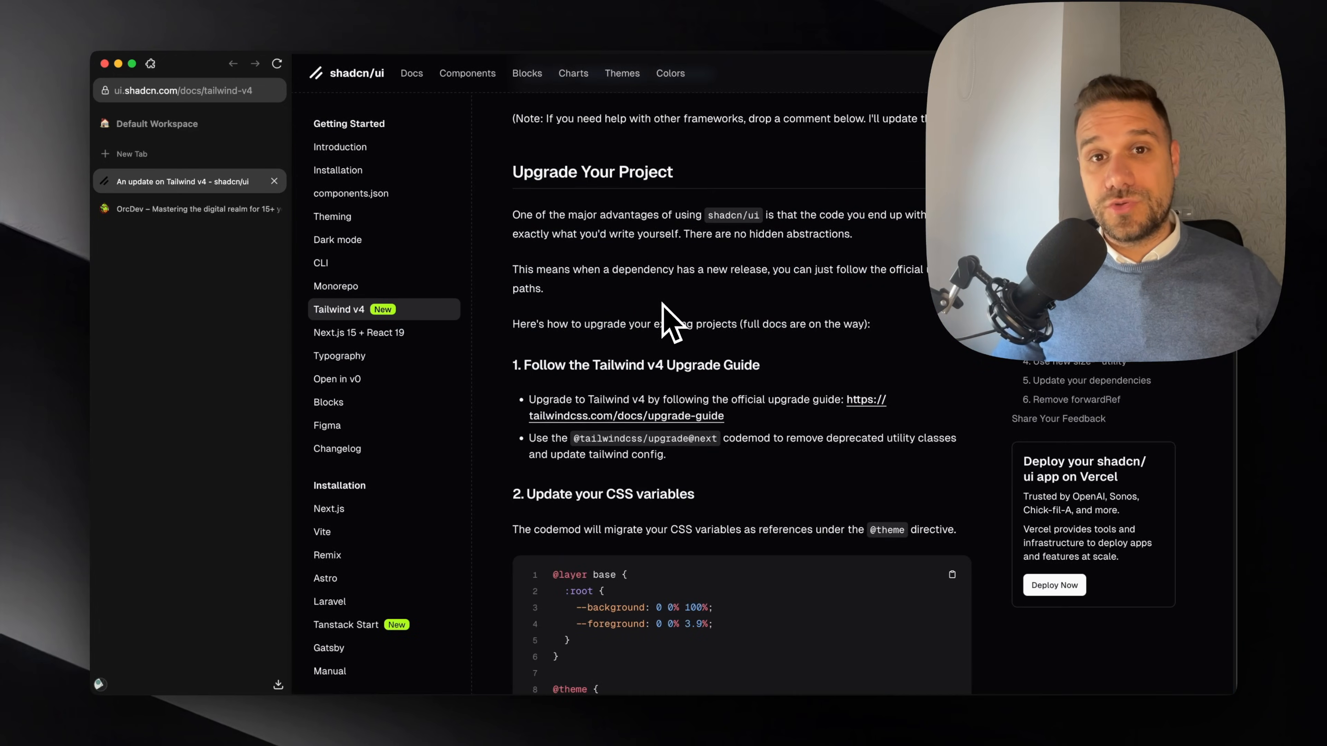
pyautogui.moveTo(719, 389)
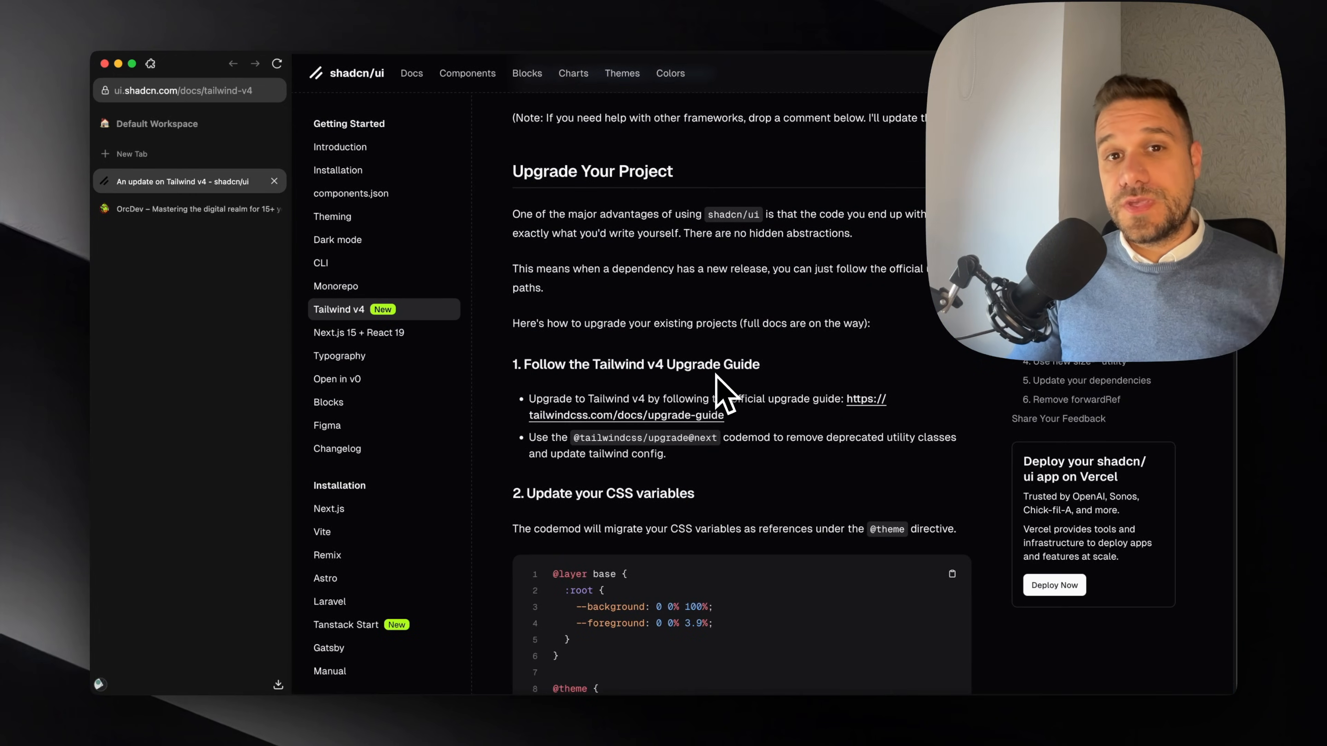
pyautogui.moveTo(698, 408)
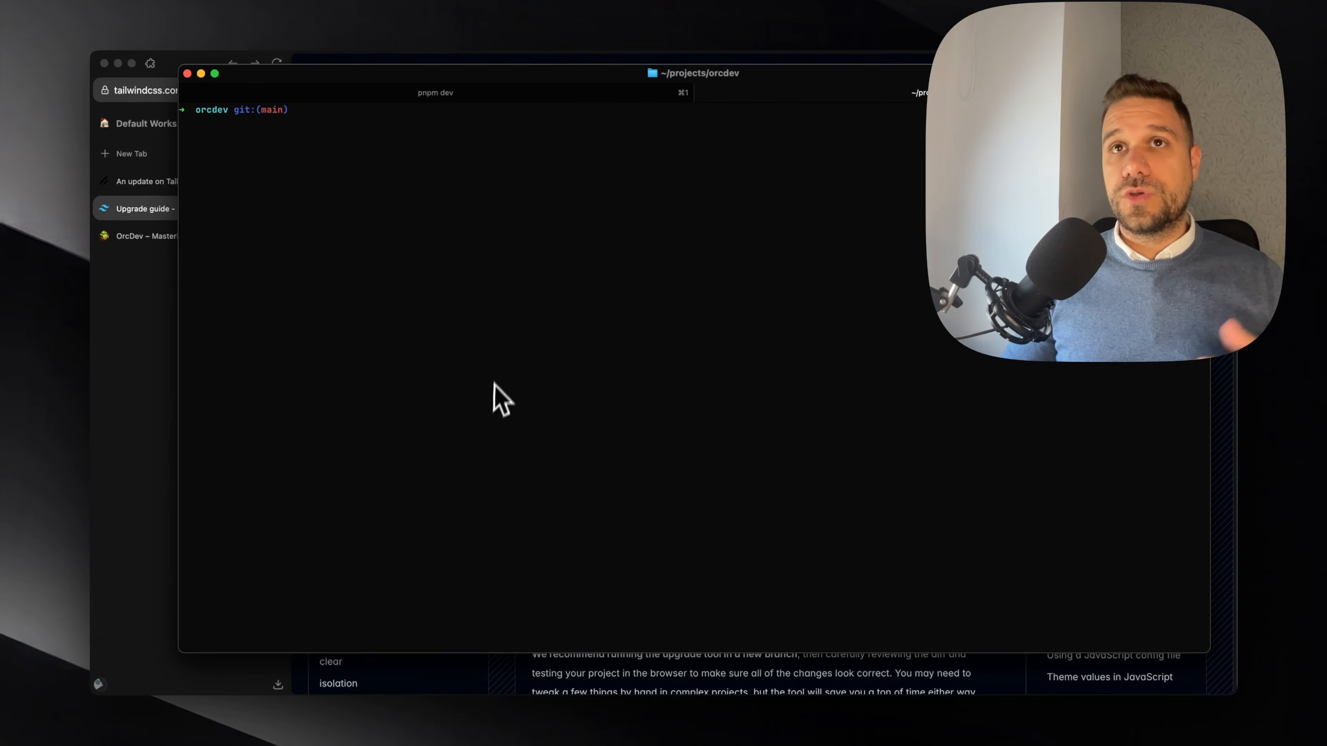
pyautogui.write('npx @tailwindcss/upgrade')
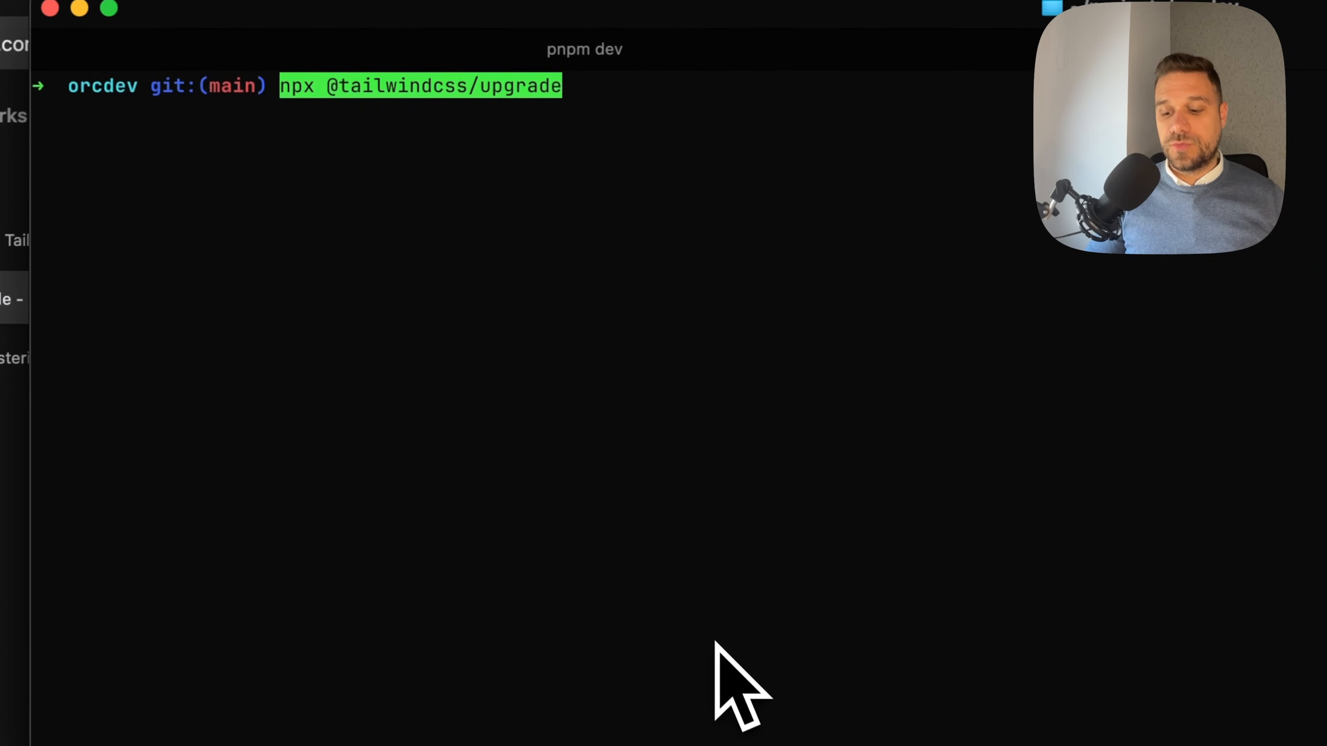
pyautogui.press('enter')
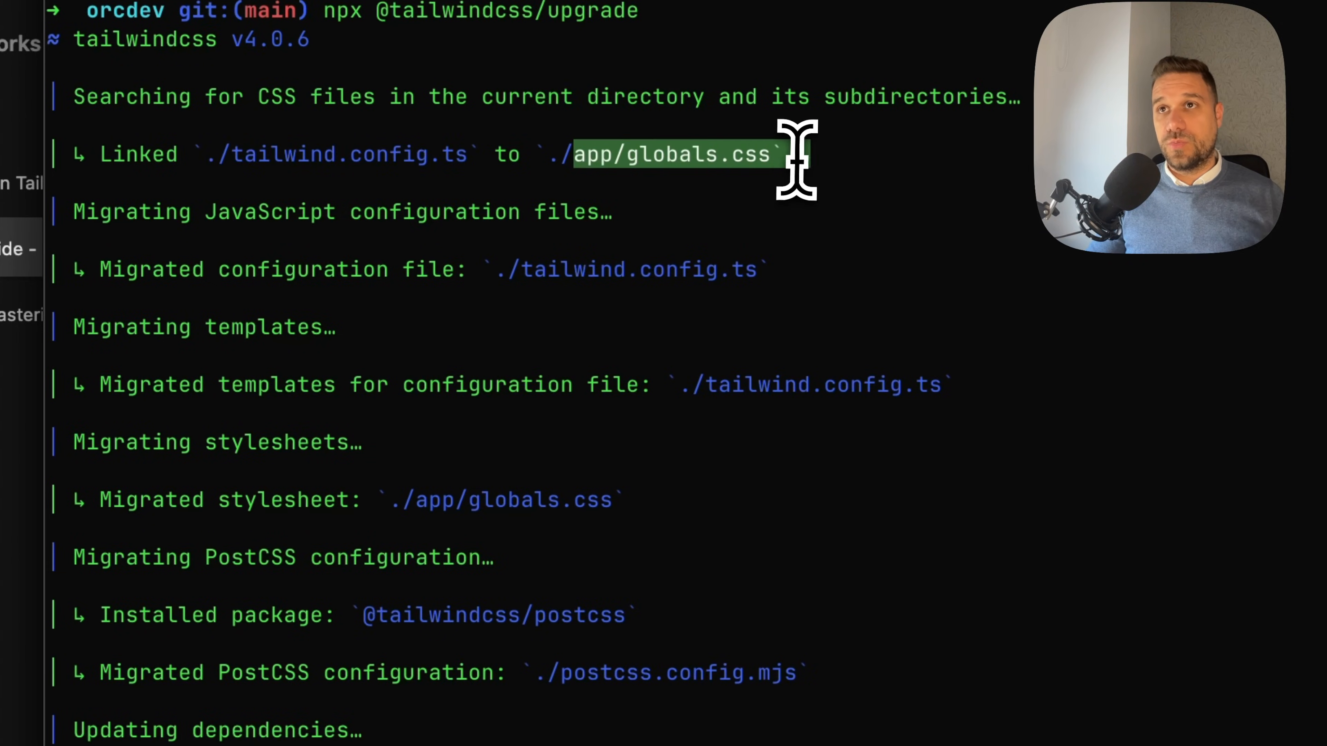
pyautogui.moveTo(504, 241)
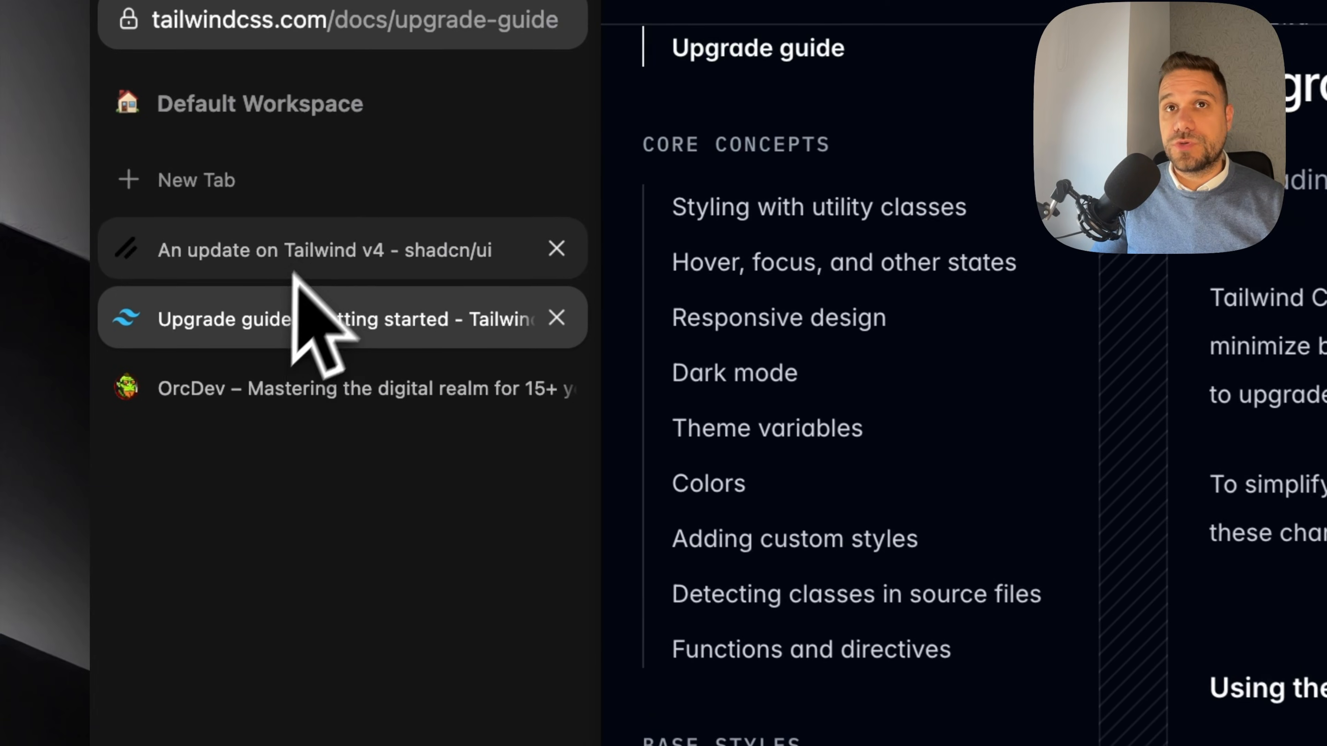
# - Return to the shadcn Tailwind v4 page and reach '2. Update your CSS variables'
pyautogui.click(558, 319)
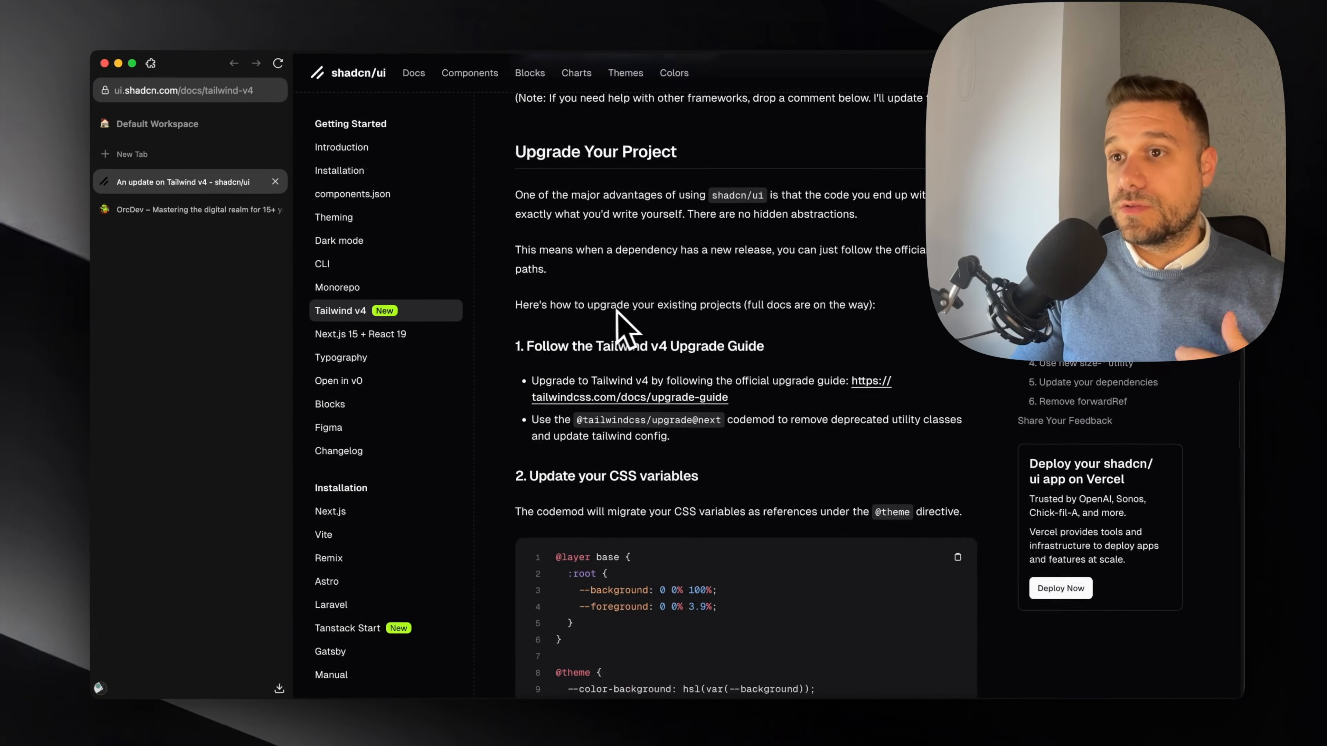
pyautogui.scroll(-3)
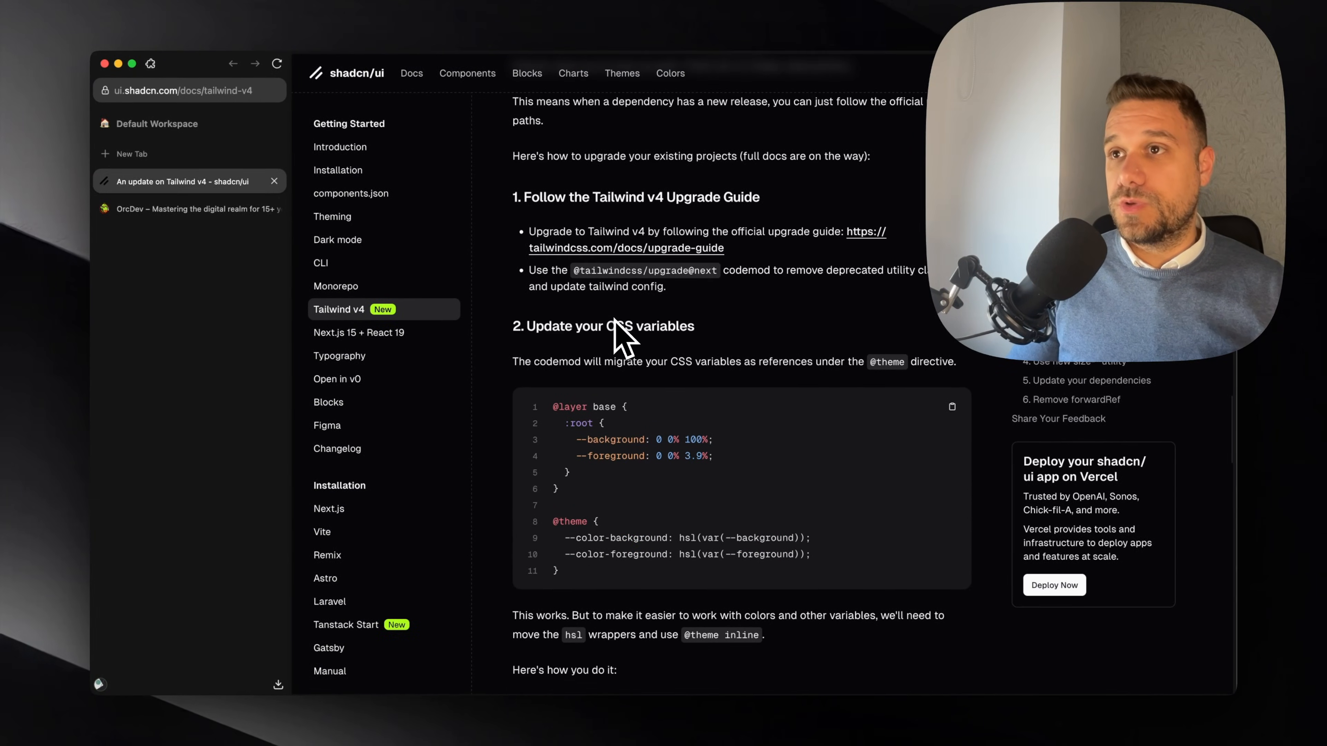
pyautogui.scroll(-3)
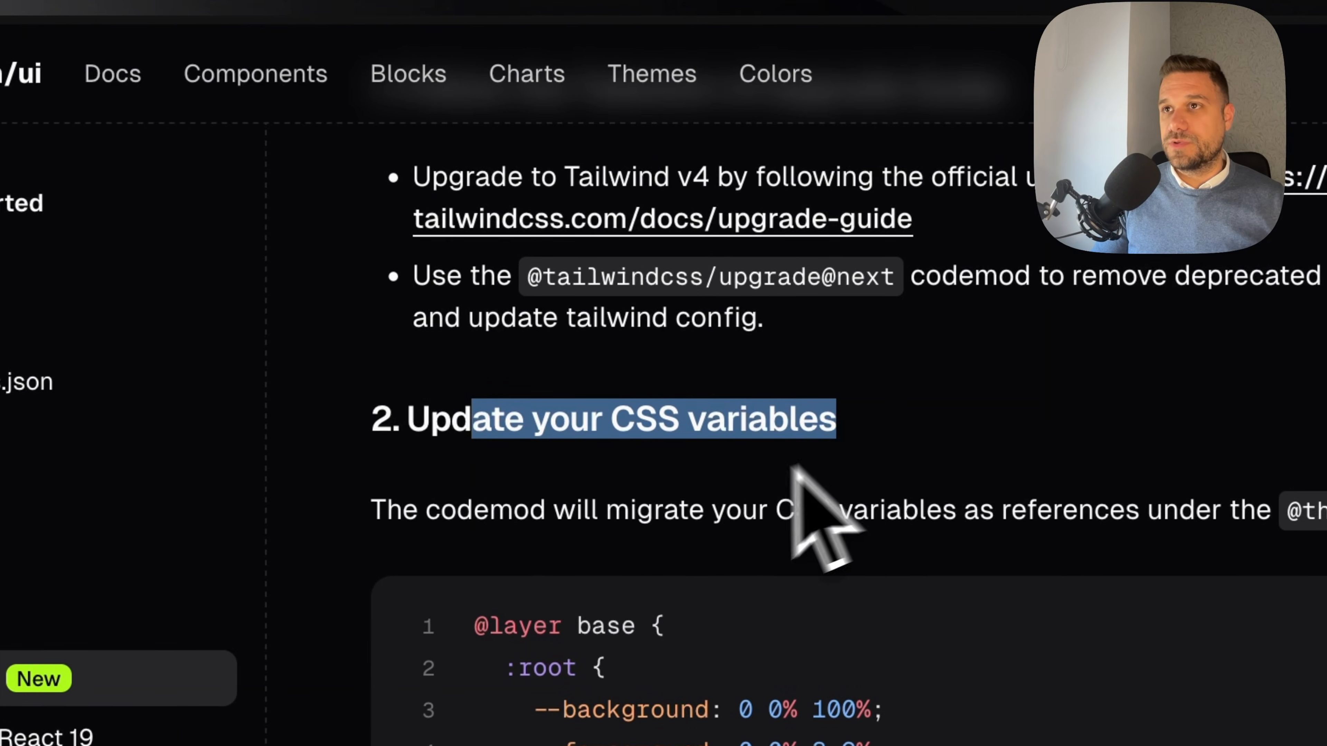
pyautogui.scroll(-3)
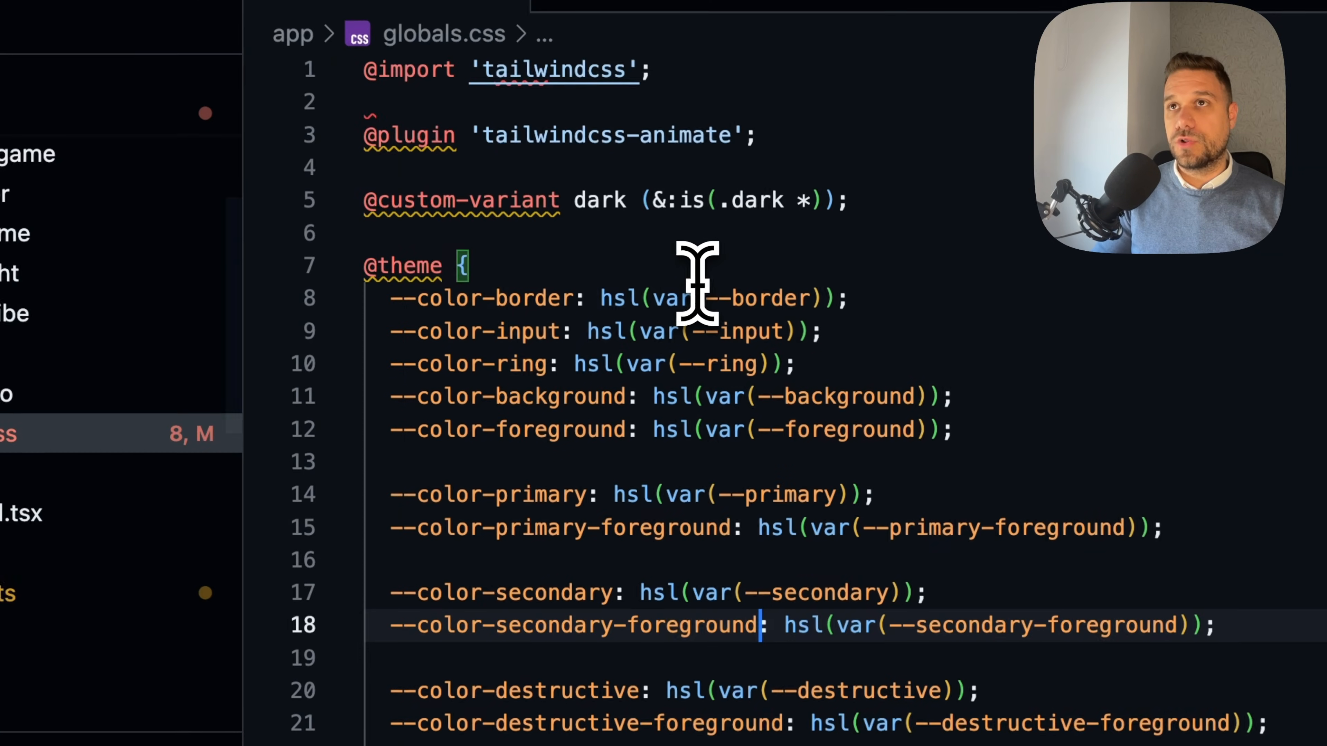
pyautogui.scroll(-3)
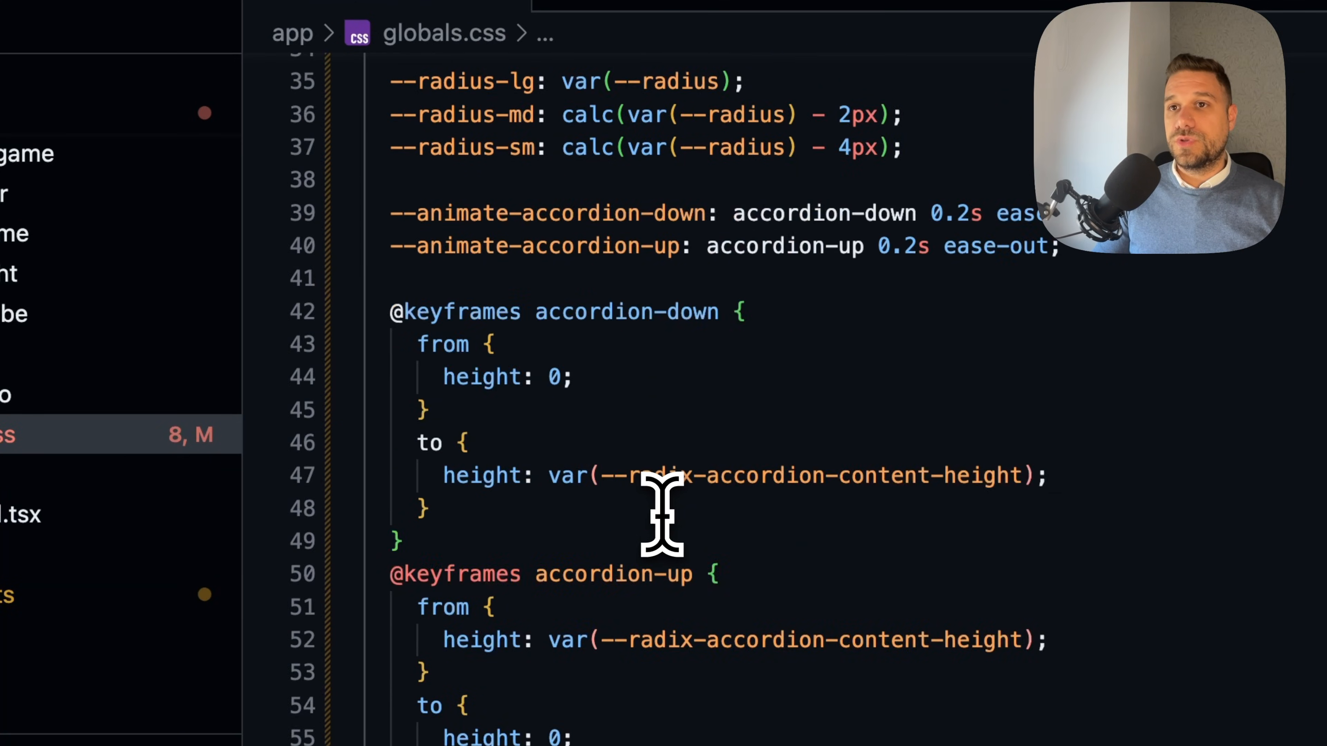
pyautogui.scroll(-3)
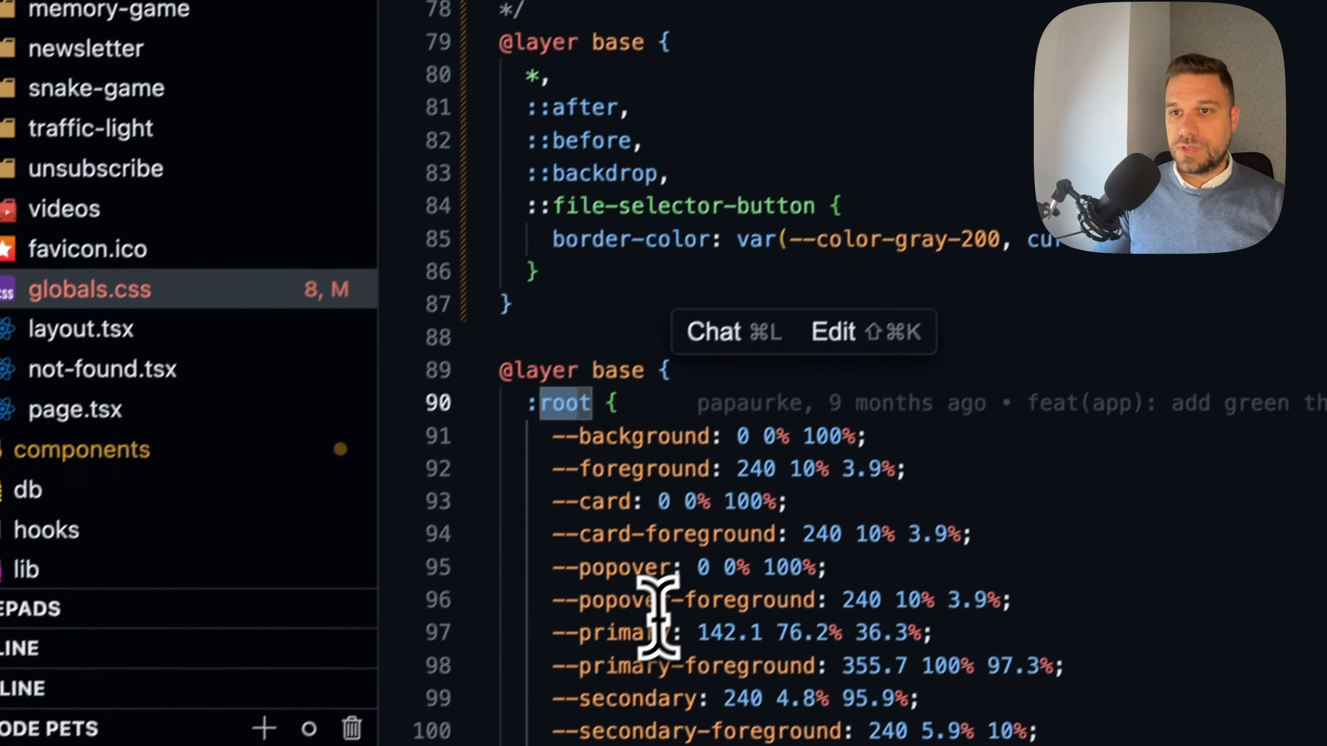
pyautogui.scroll(-3)
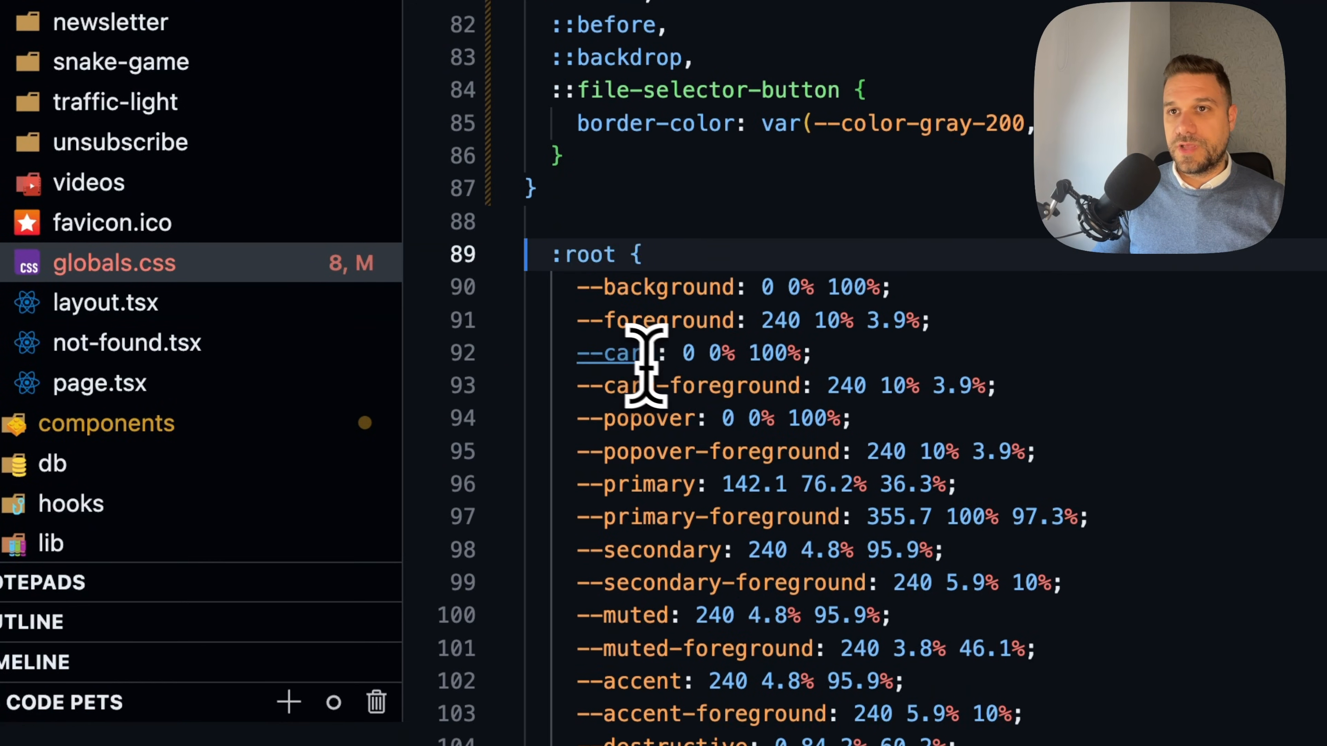
pyautogui.scroll(-3)
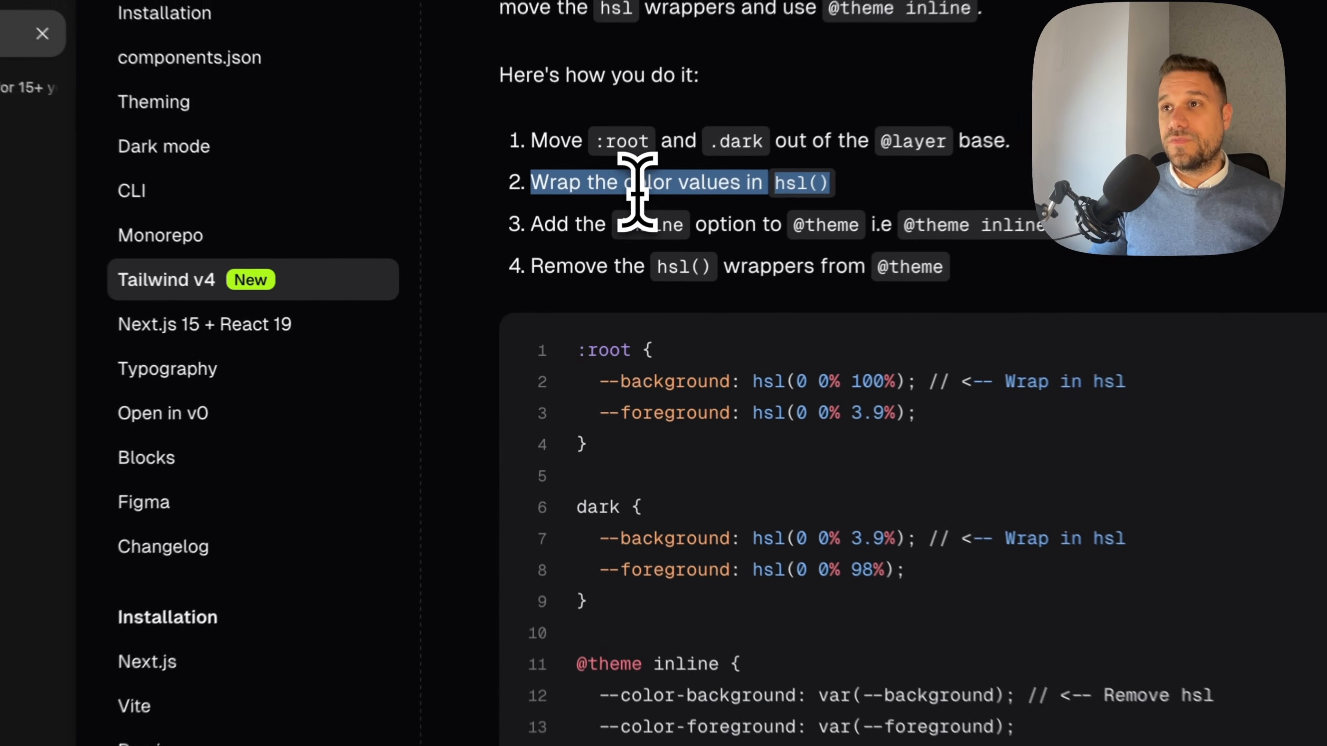
# - Wrap the :root color values in globals.css in hsl()
pyautogui.scroll(-3)
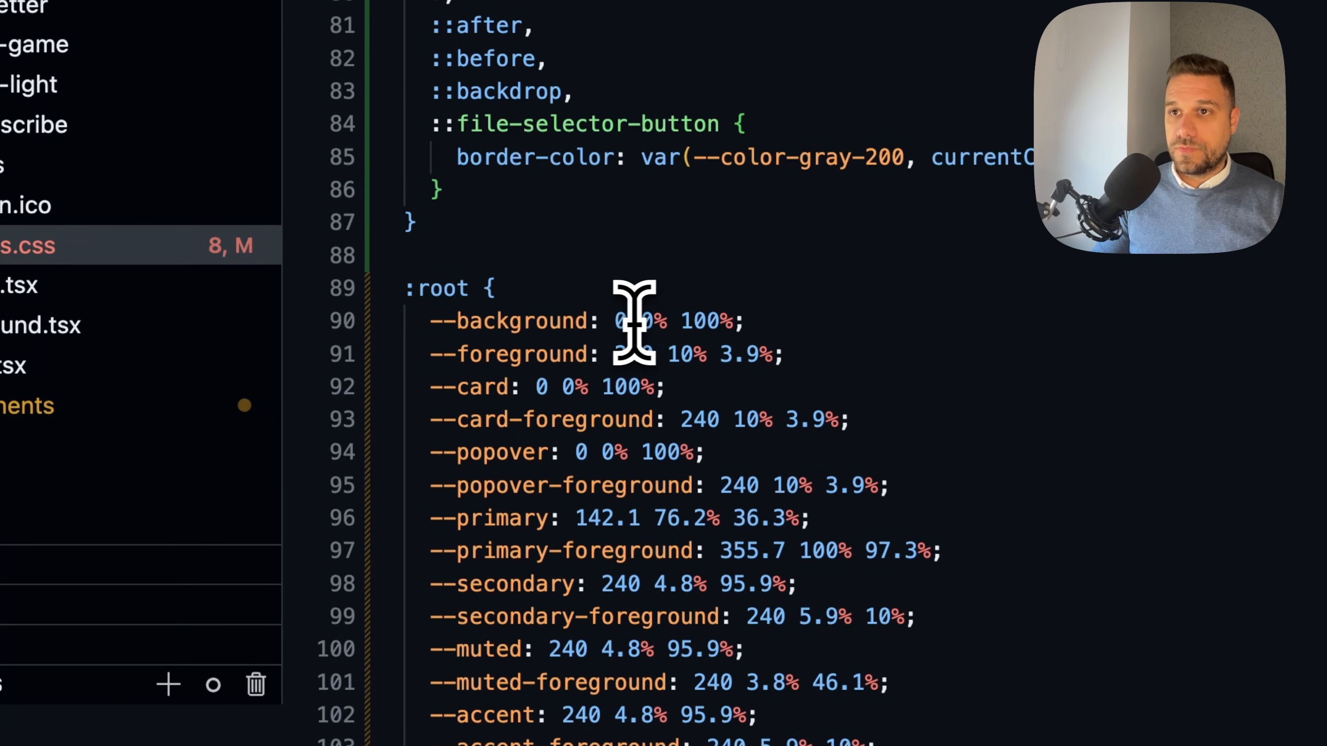
pyautogui.write('hsl(')
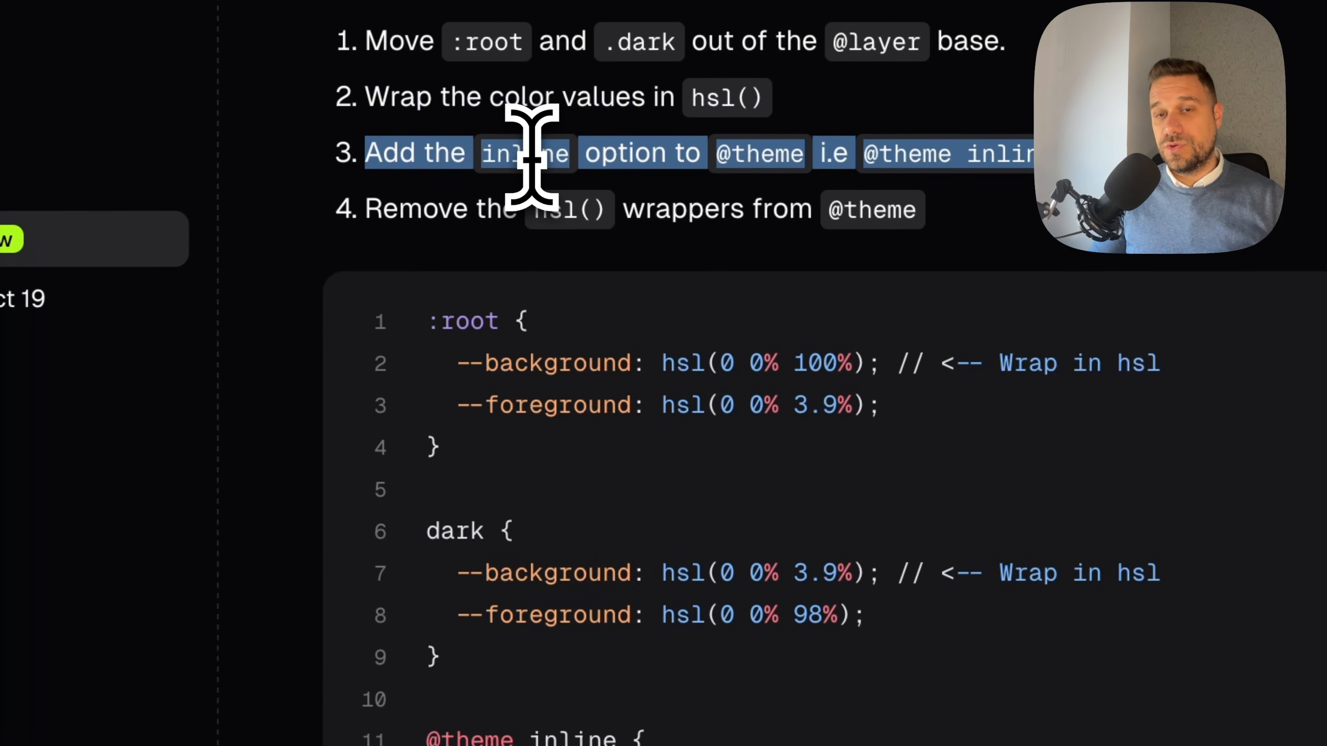
pyautogui.scroll(-3)
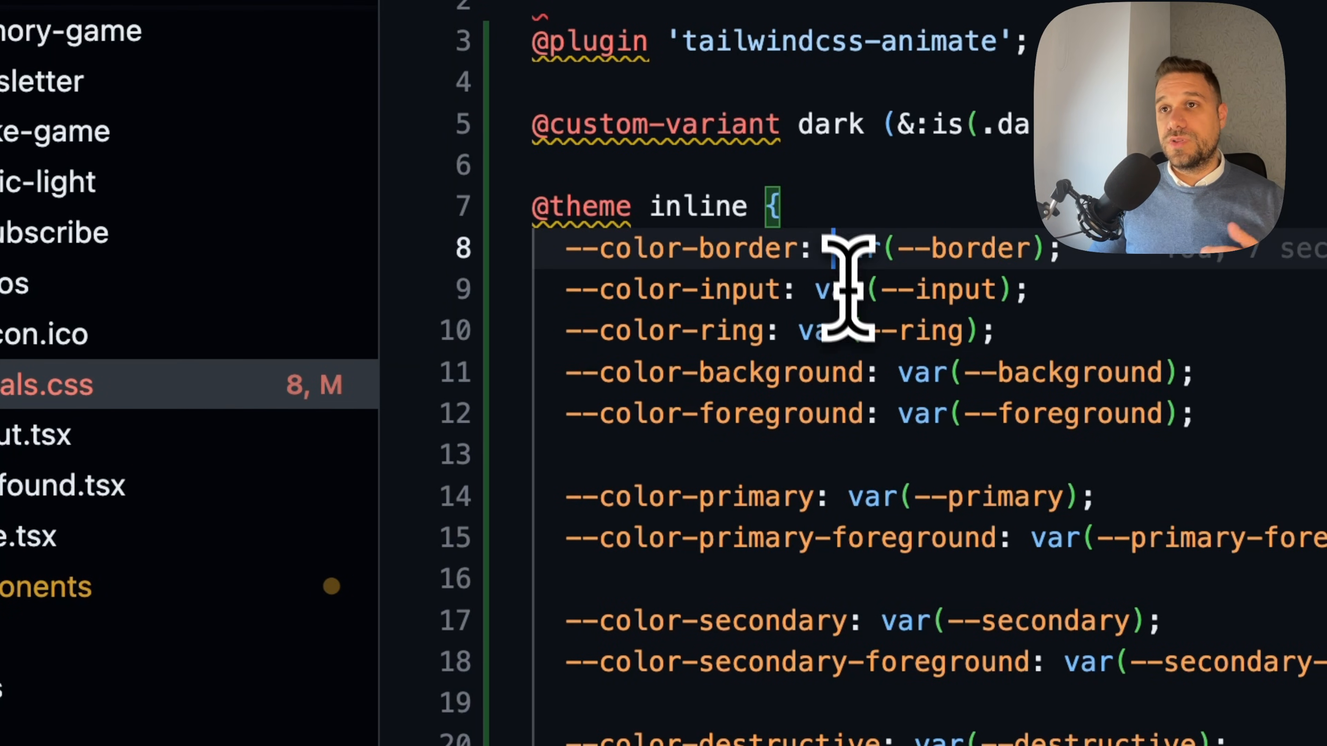
pyautogui.scroll(-3)
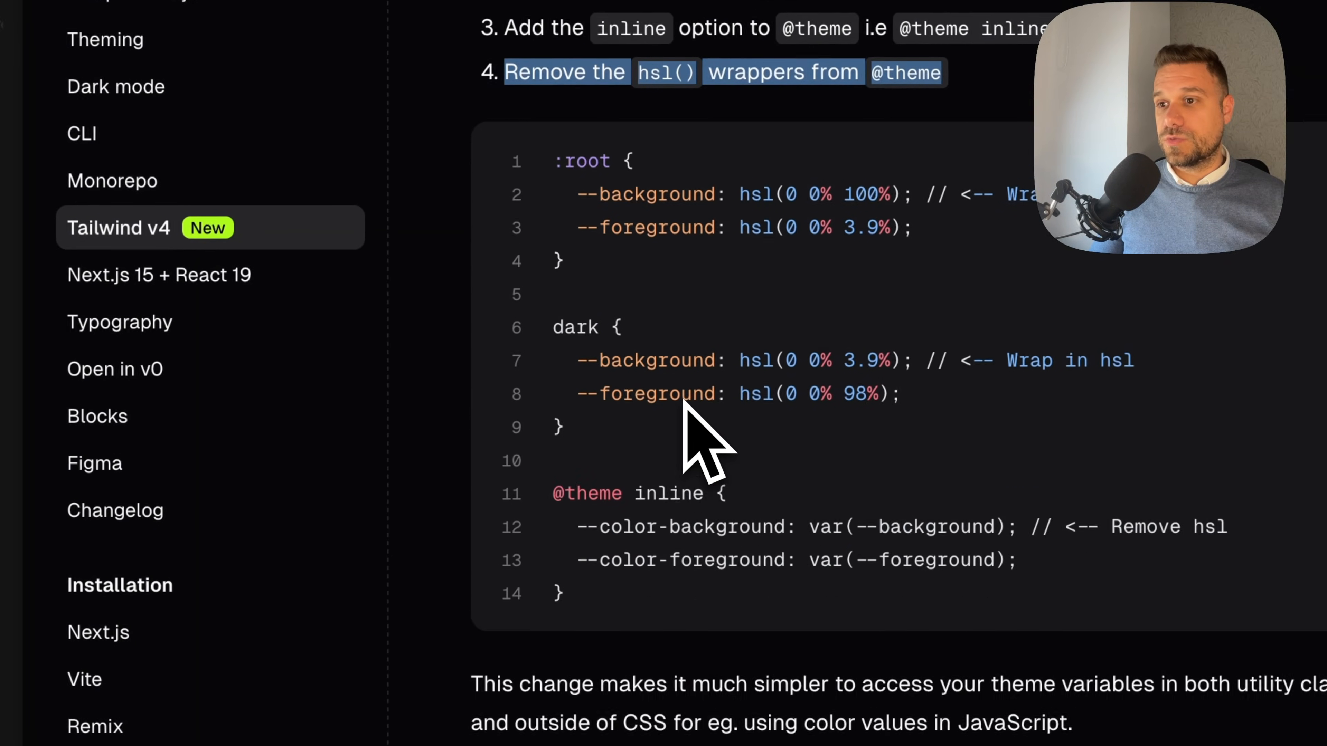
# - Scroll past chart colors and the size-* utility to '5. Update your dependencies' and its pnpm command
pyautogui.scroll(-3)
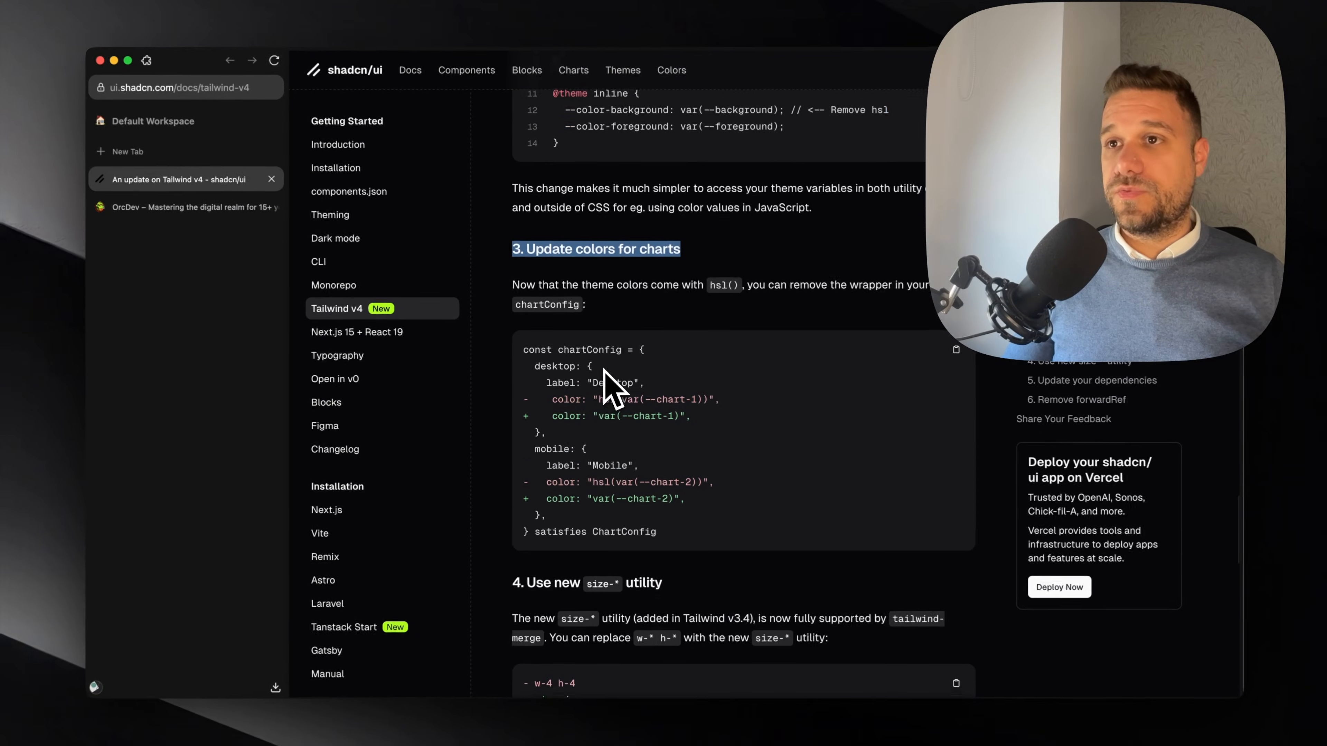
pyautogui.scroll(-3)
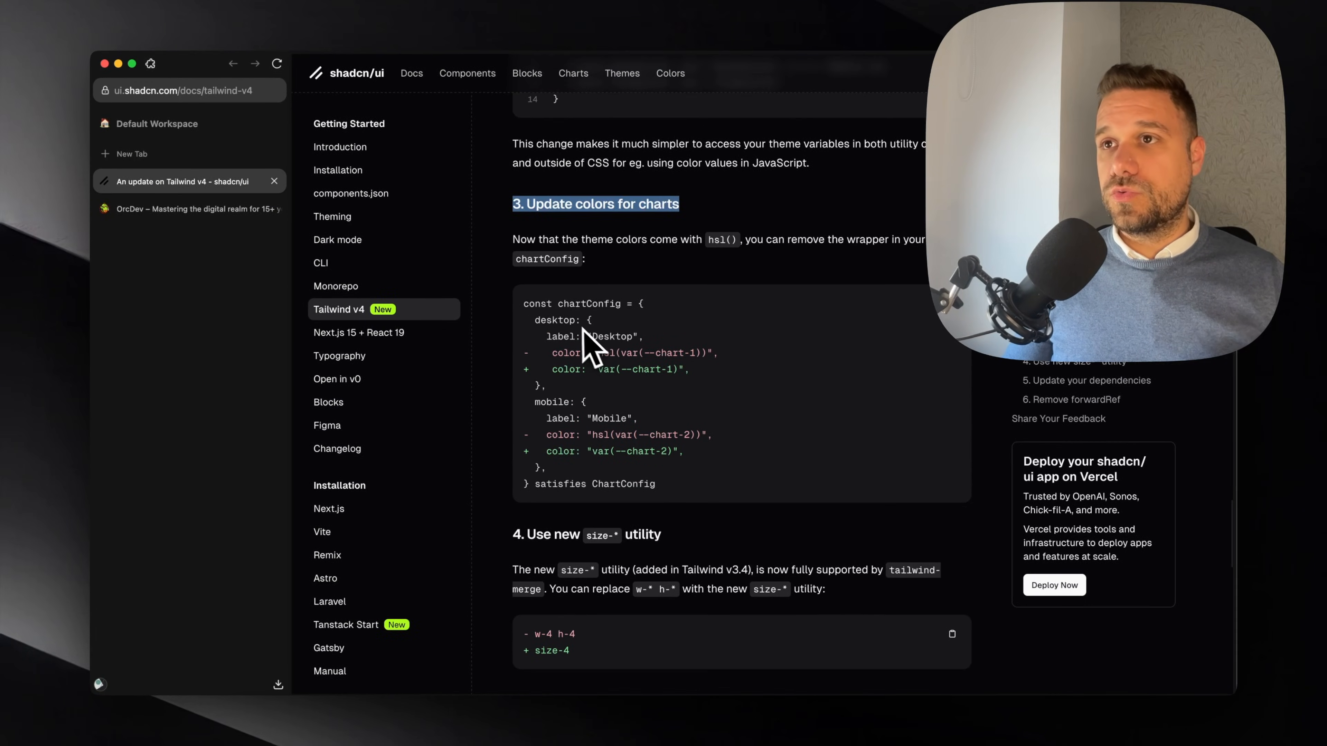
pyautogui.moveTo(592, 453)
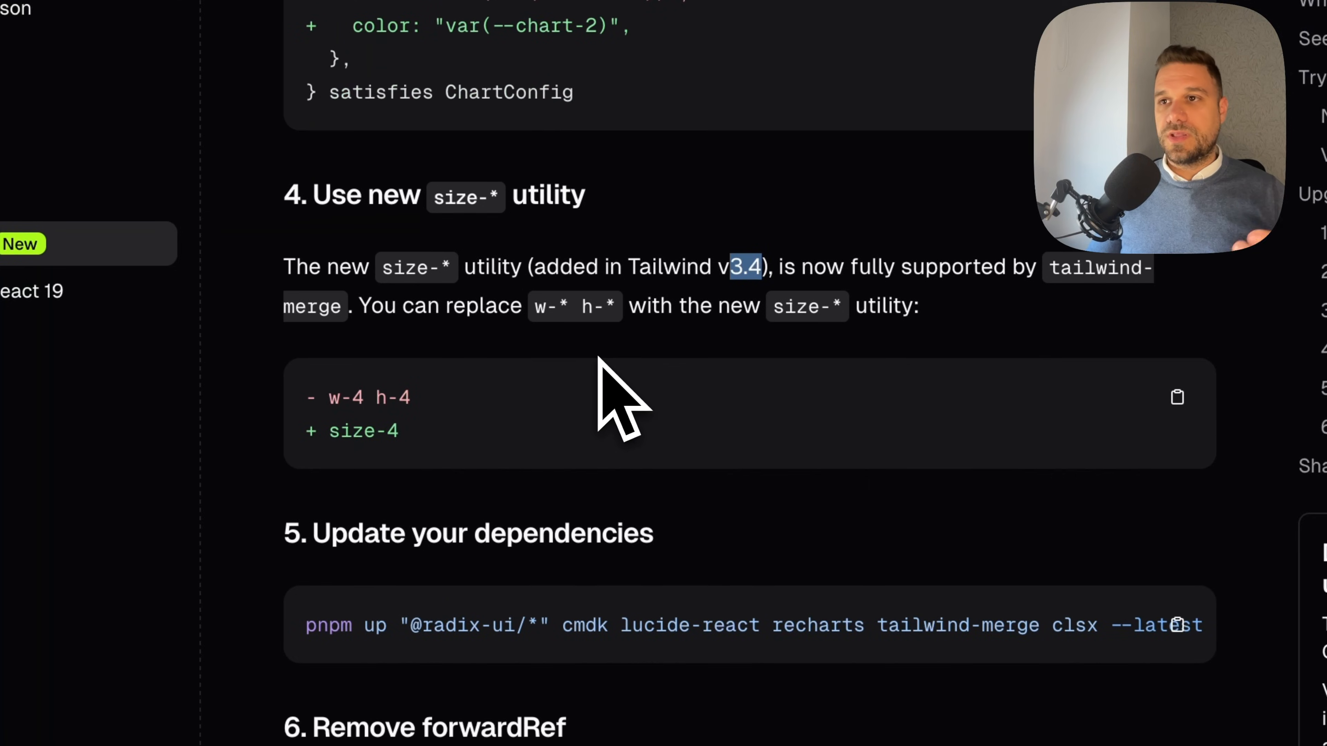
pyautogui.scroll(-3)
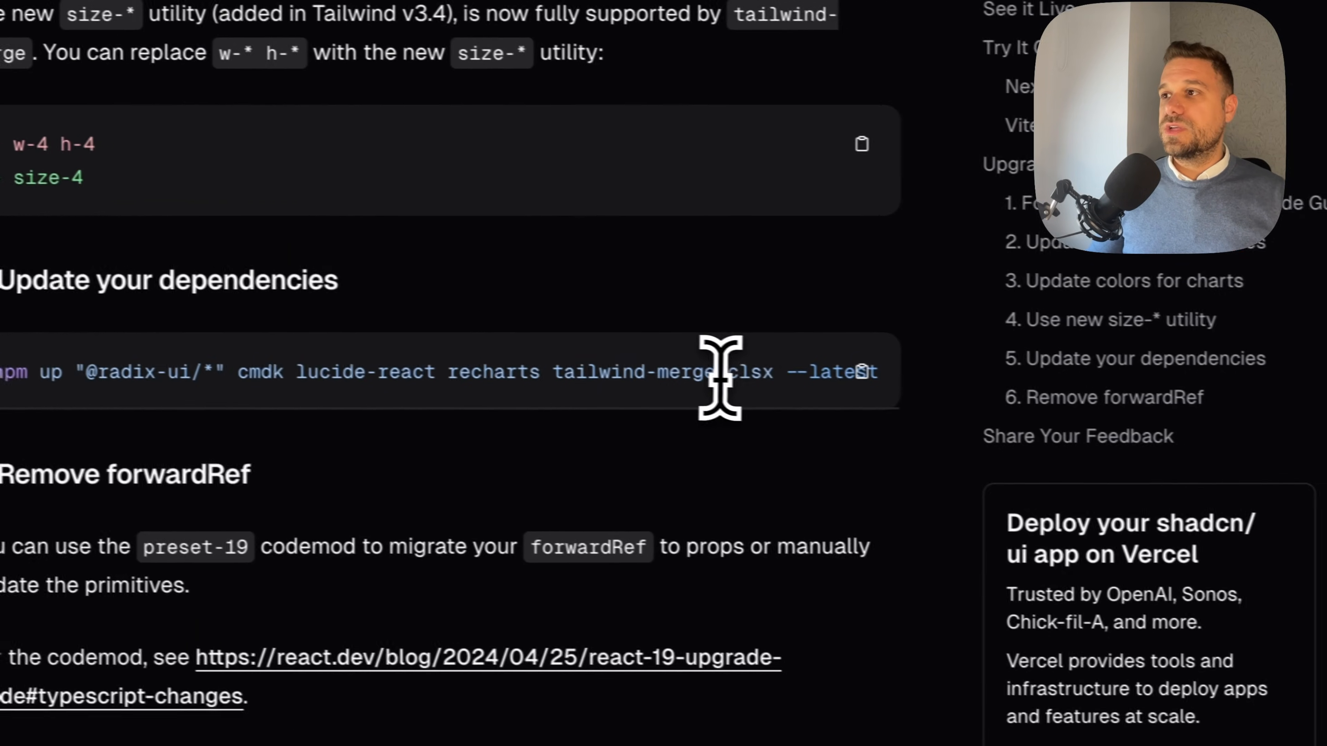
pyautogui.scroll(-3)
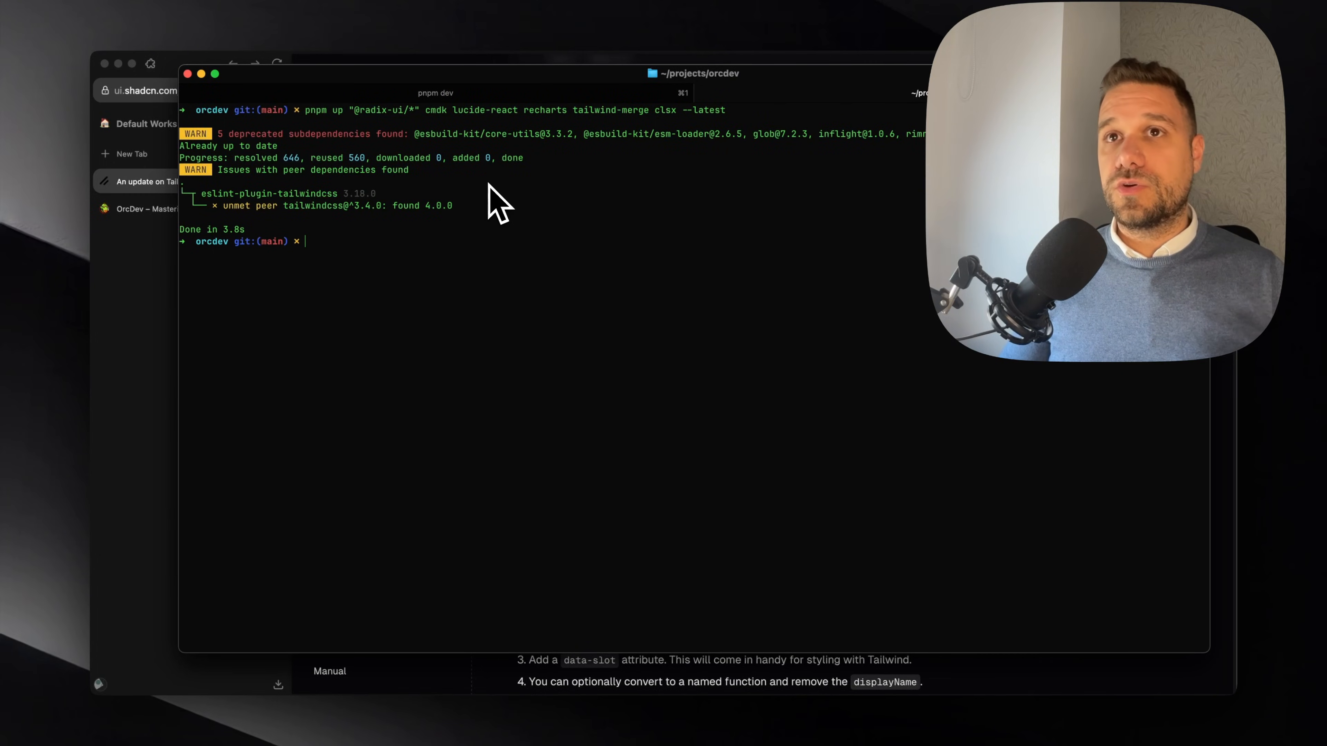
pyautogui.moveTo(487, 263)
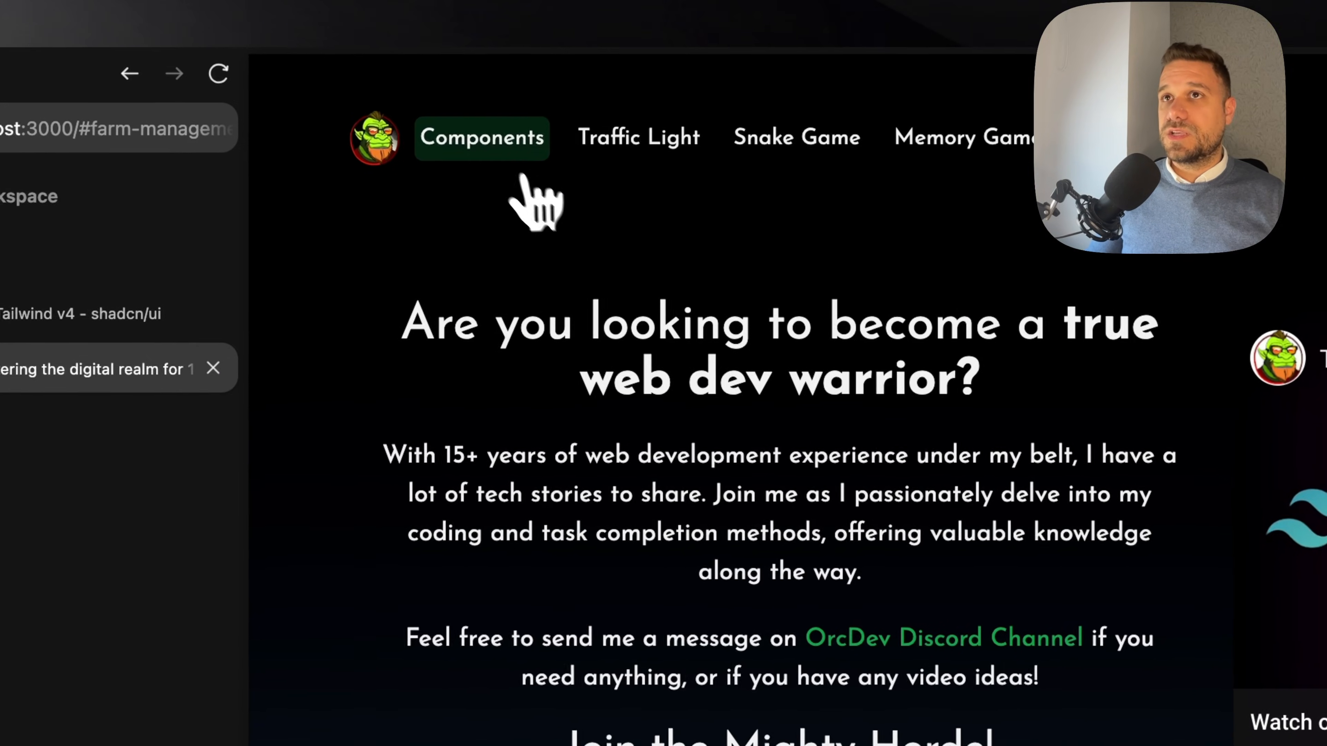
# - View the Glassmorph Navbar component page, then go back to the Orcish Components list
pyautogui.click(482, 137)
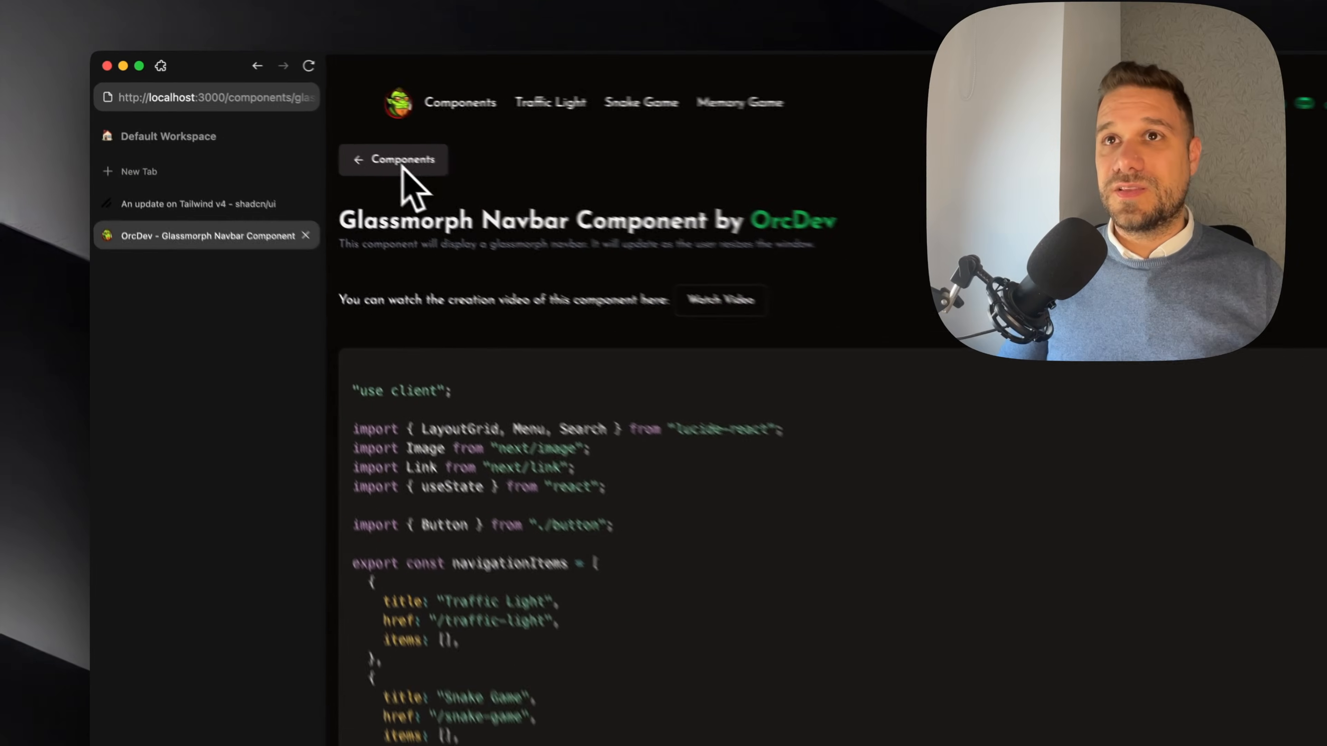
pyautogui.click(392, 159)
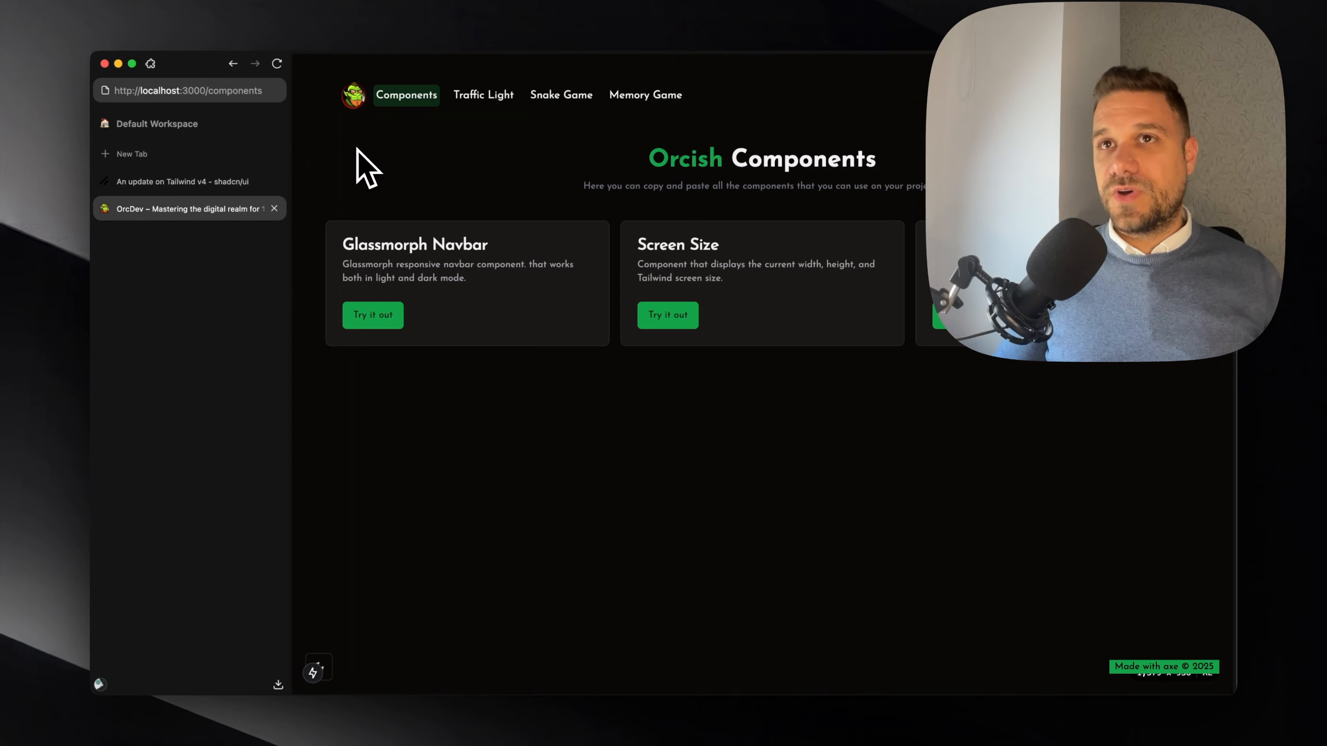
pyautogui.moveTo(414, 182)
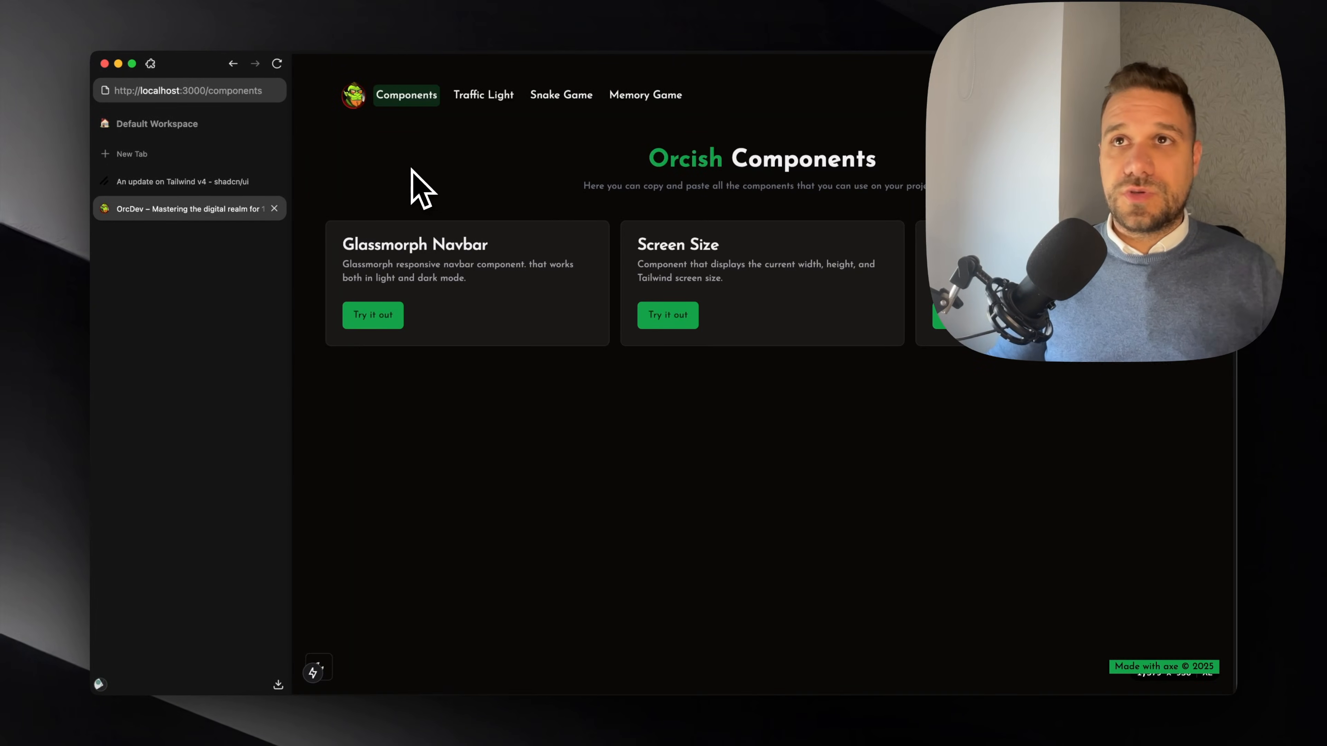